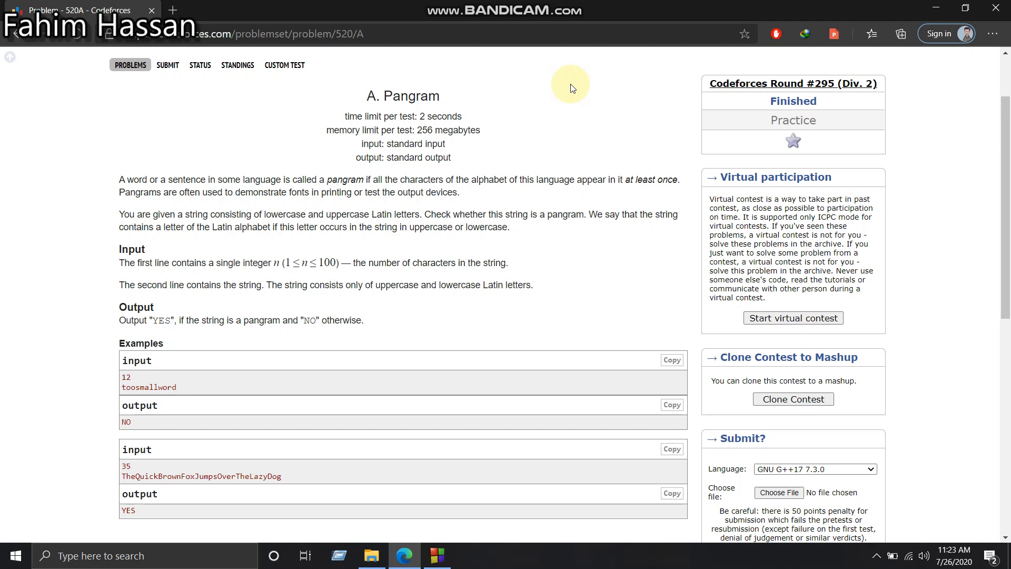
mouse_move(486, 340)
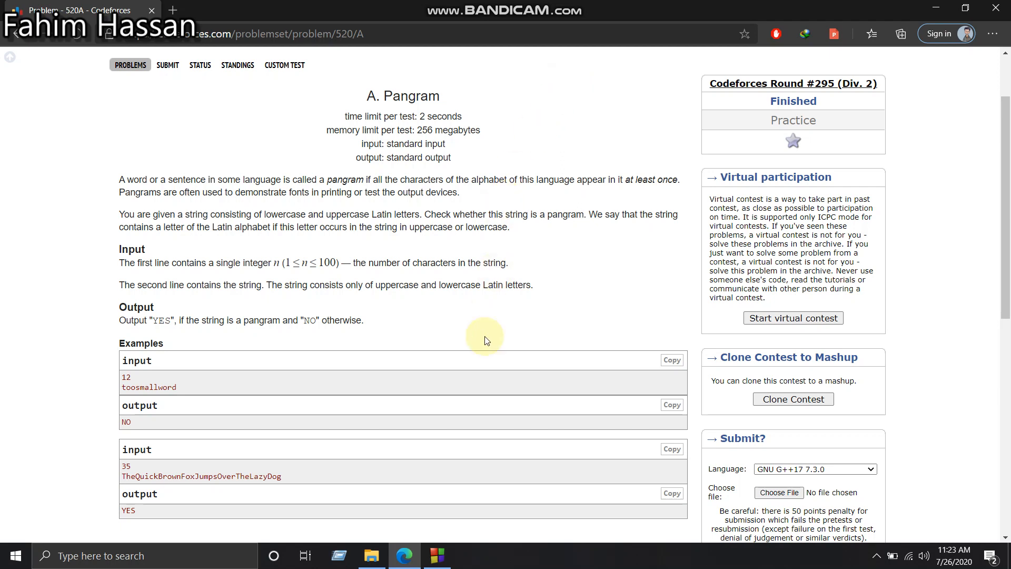
- Leave the Pangram problem in Edge and bring up the C++ skeleton in Code::Blocks
left_click(437, 554)
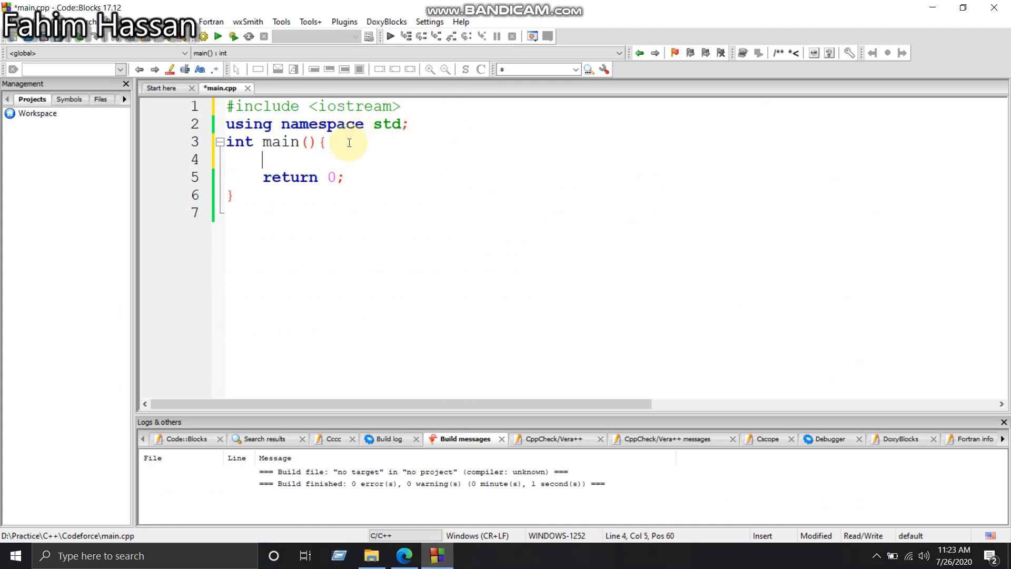
- Add 'int n; cin>>n;' and 'char word[101];' to main above return 0
type("int")
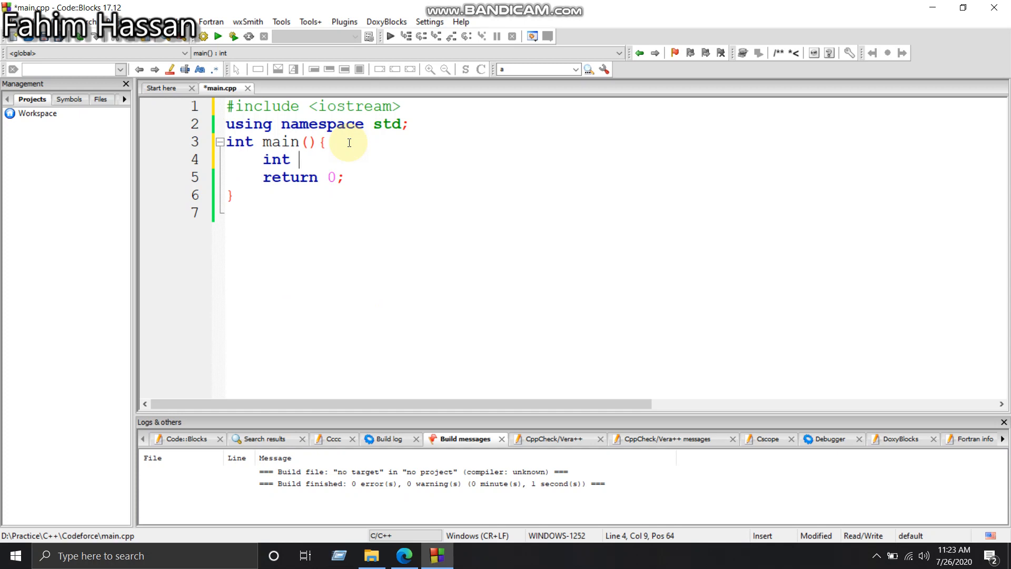
type("n;")
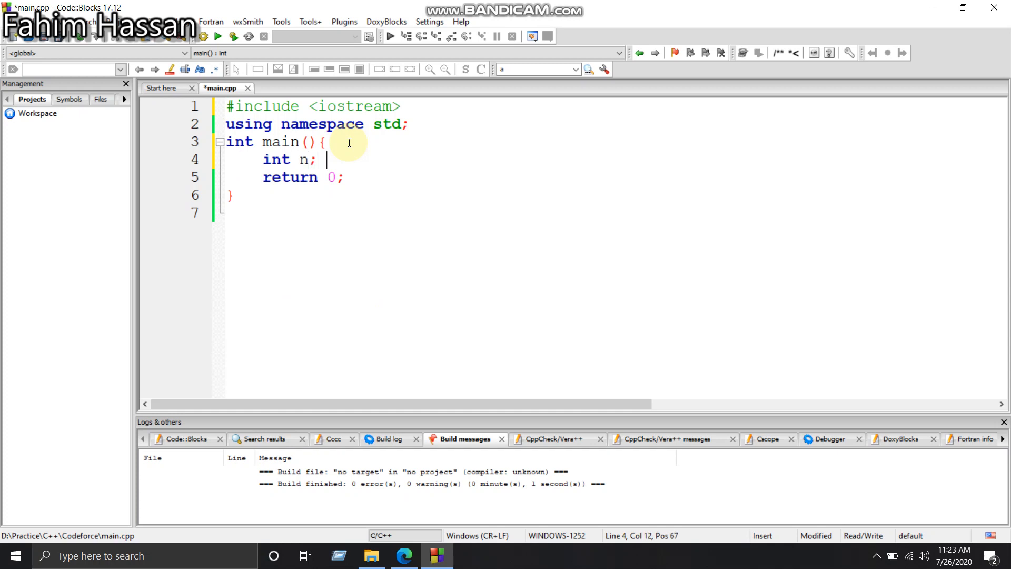
type("cin>>n;")
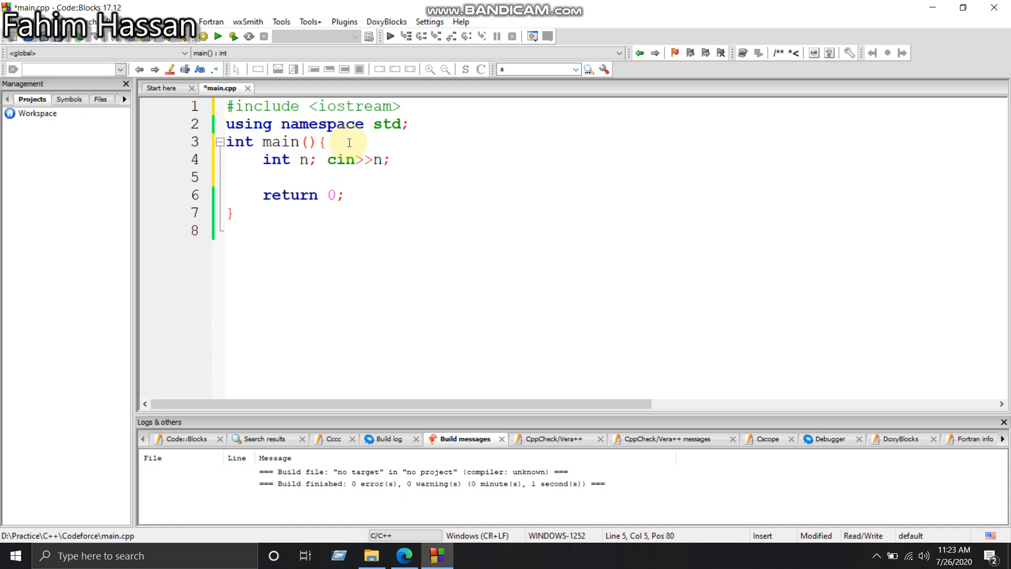
type("char word")
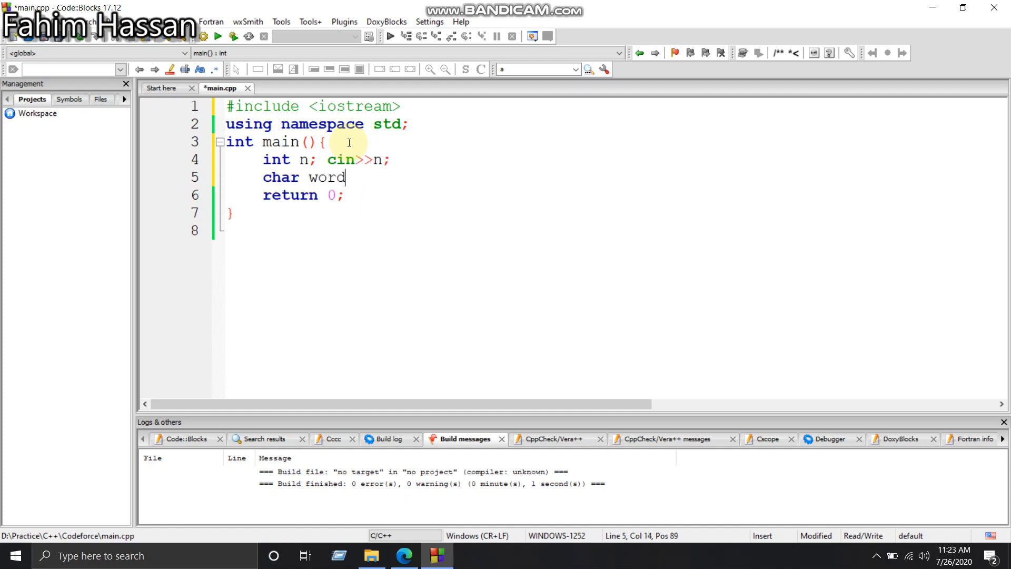
type("[101];")
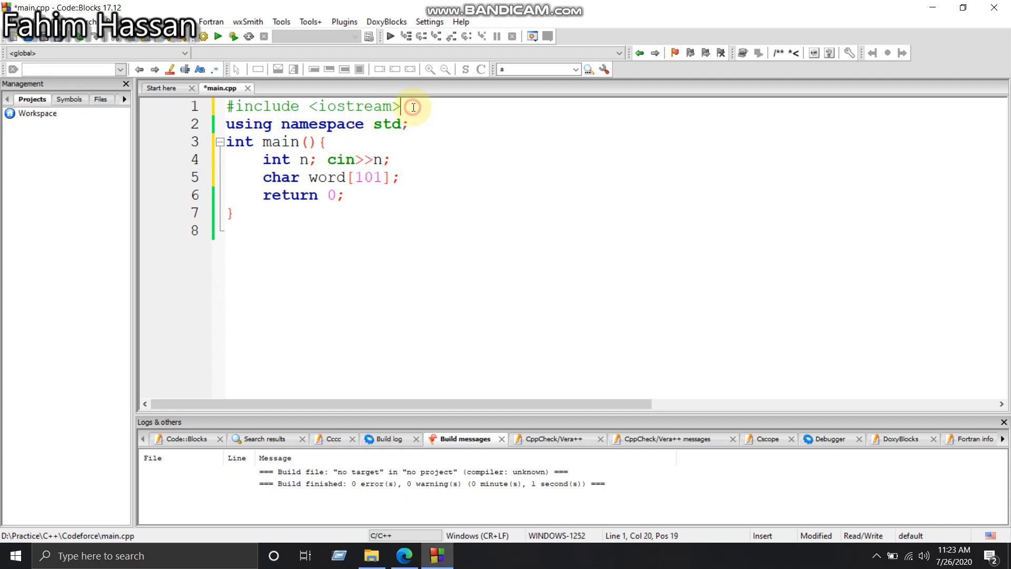
- Add '#include <cstring>' below iostream, fixing the autocompleted name, then add blank lines
type("#inc")
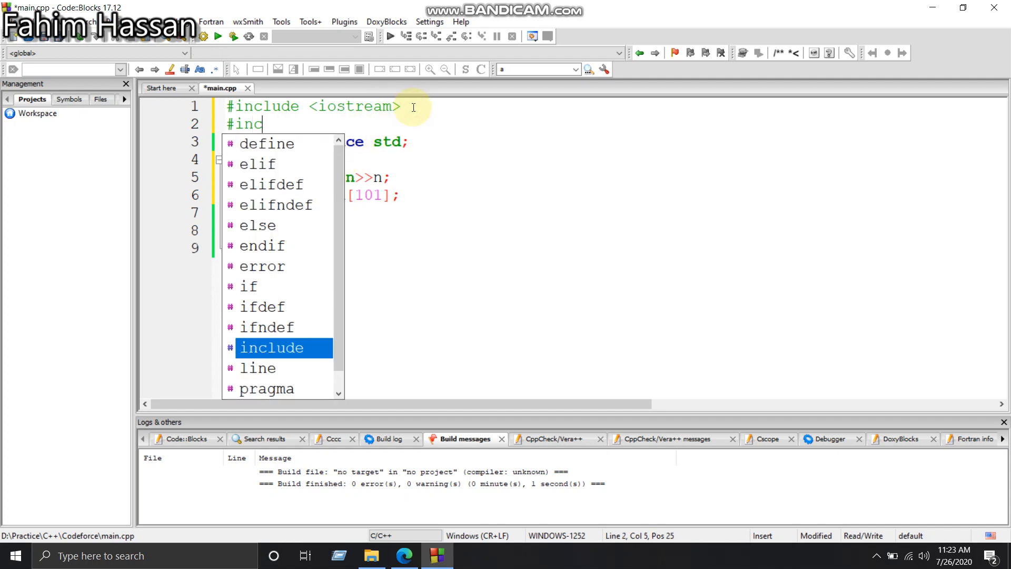
type("lude <cstdalign>")
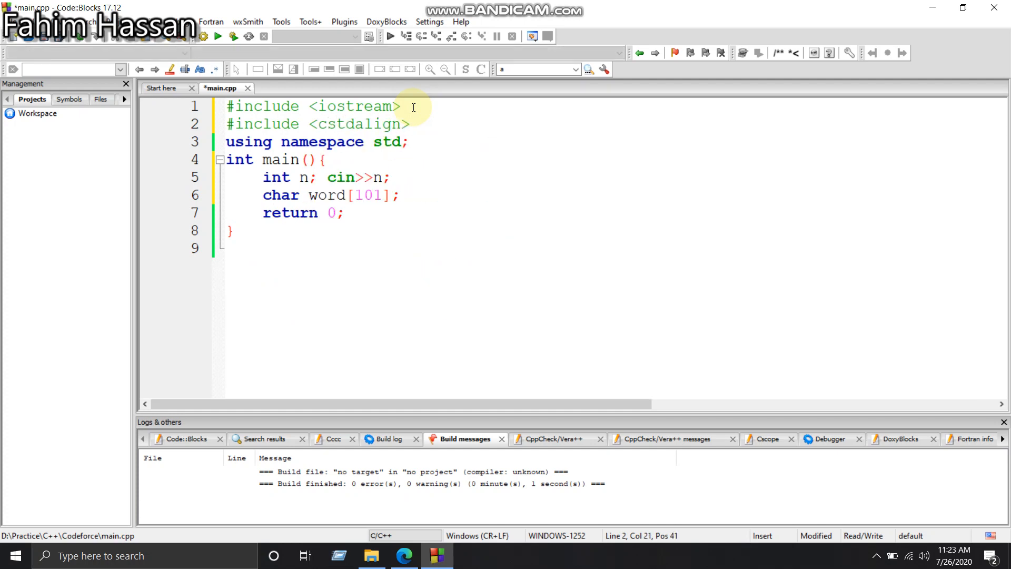
key("BackSpace")
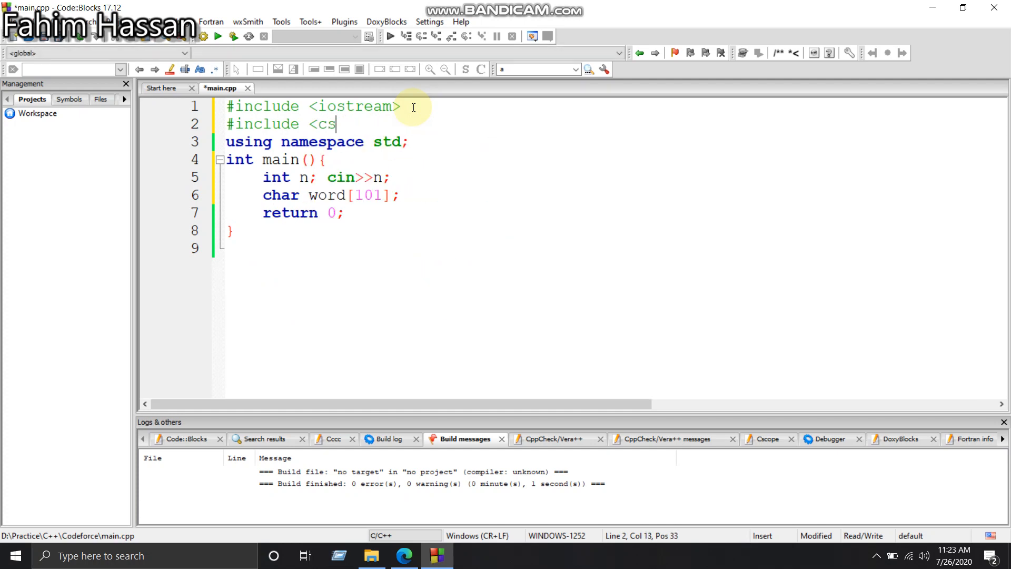
type("tring>")
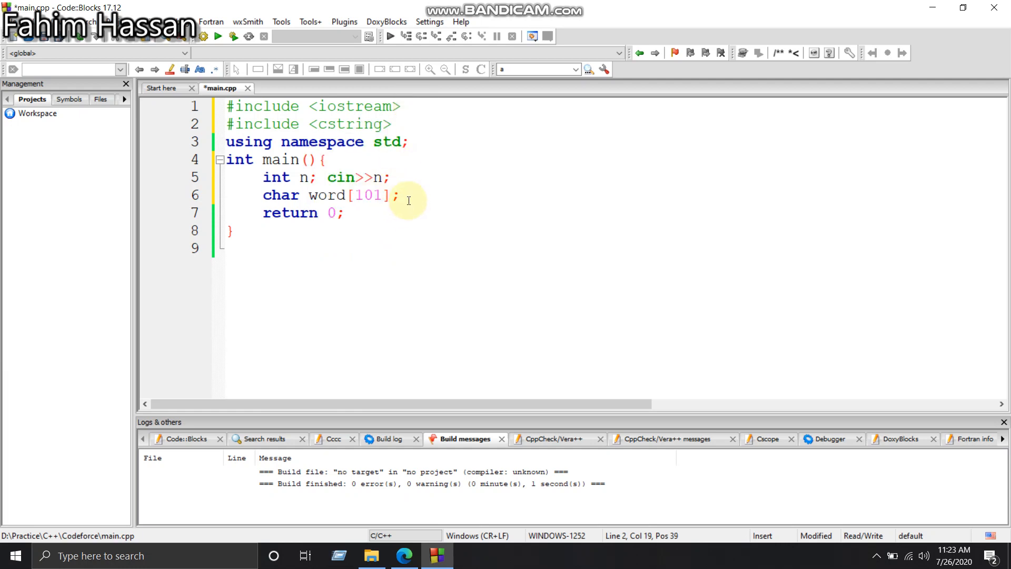
key("enter")
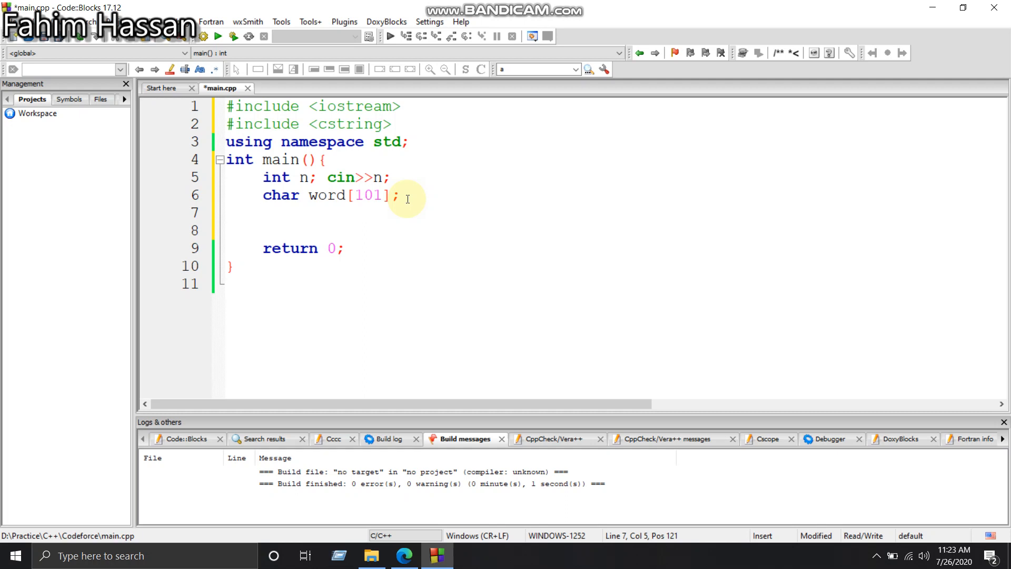
- Write 'for(int i=0;i<n;i++){ word[i]=tolower(word[i]); }' to lowercase the word
type("for")
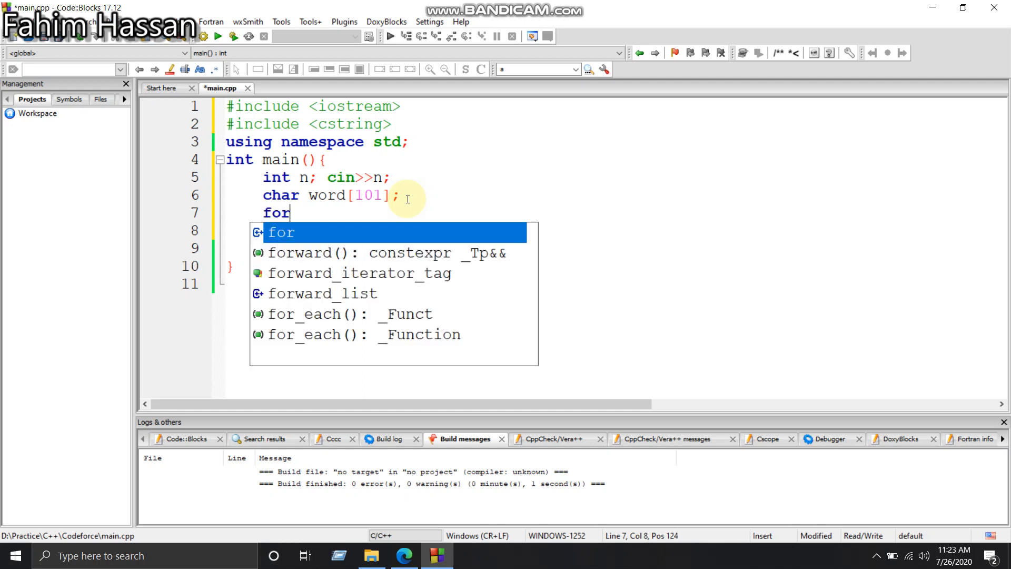
type("(int i")
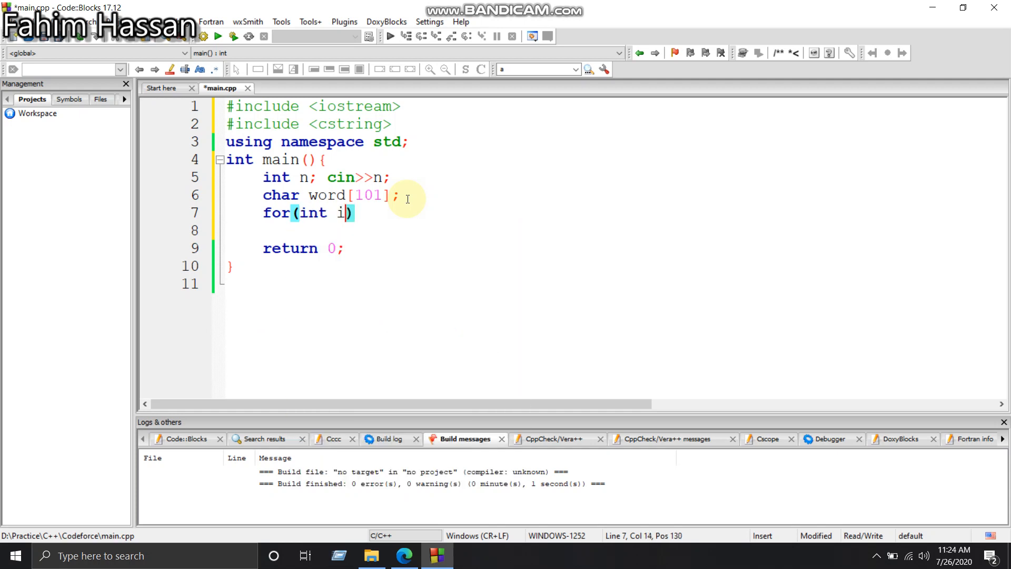
type("=0;i<")
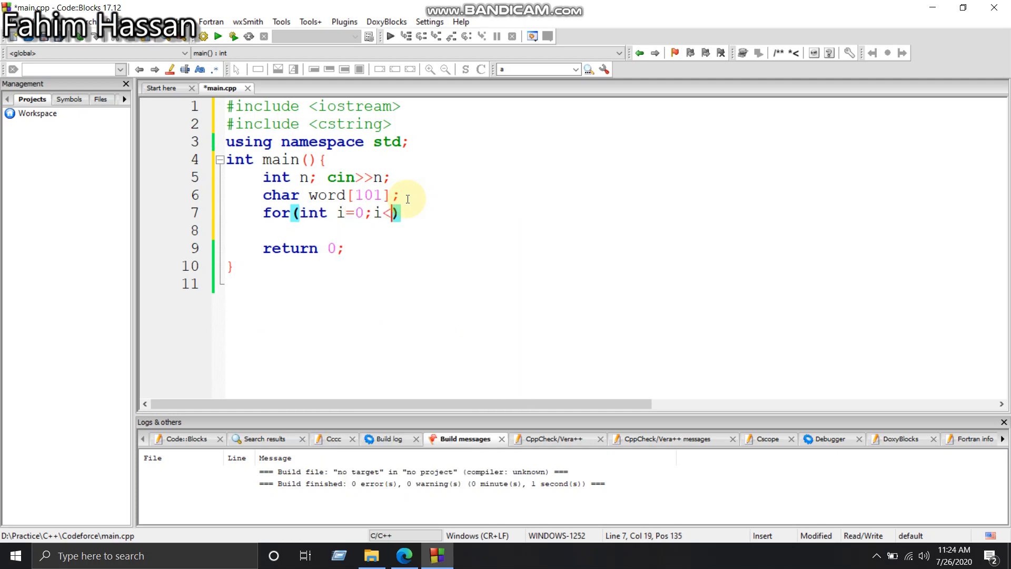
type("n;")
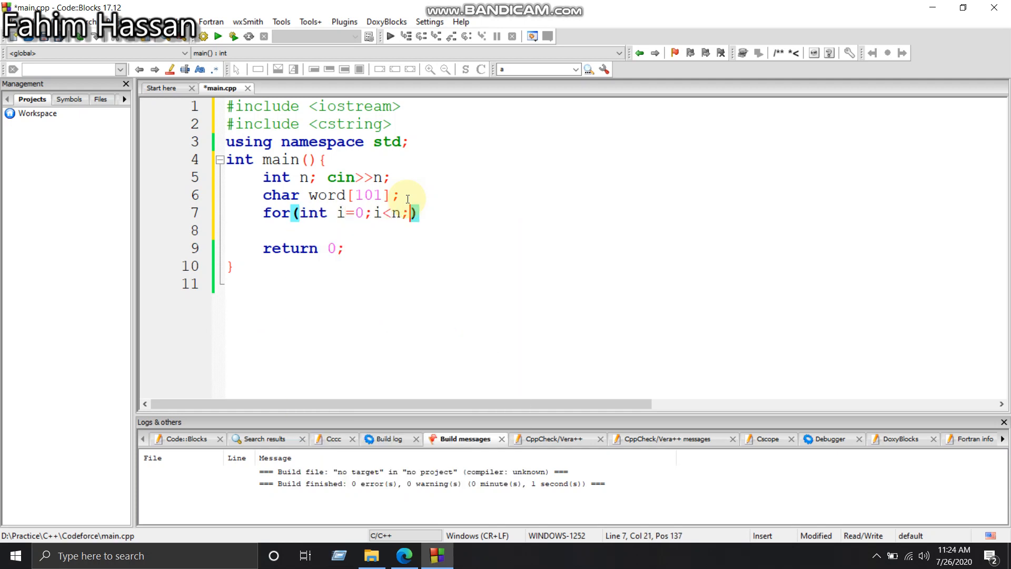
type("i++")
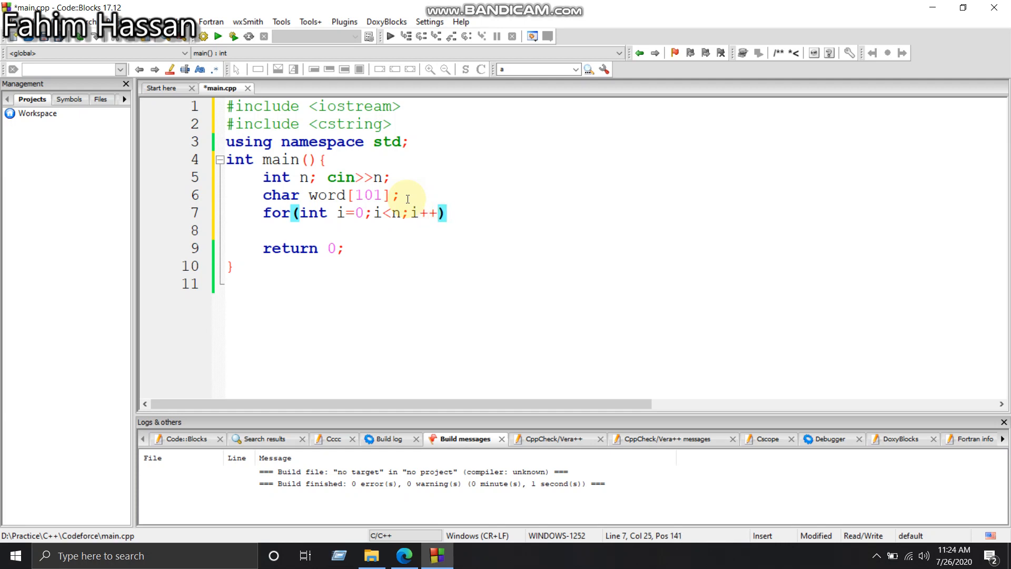
type("{")
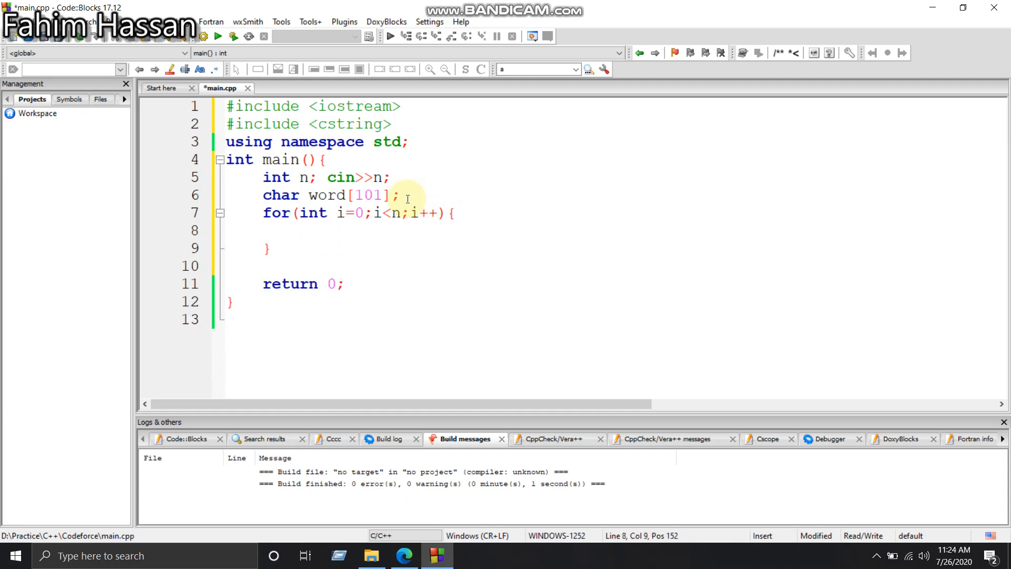
type("word[i]")
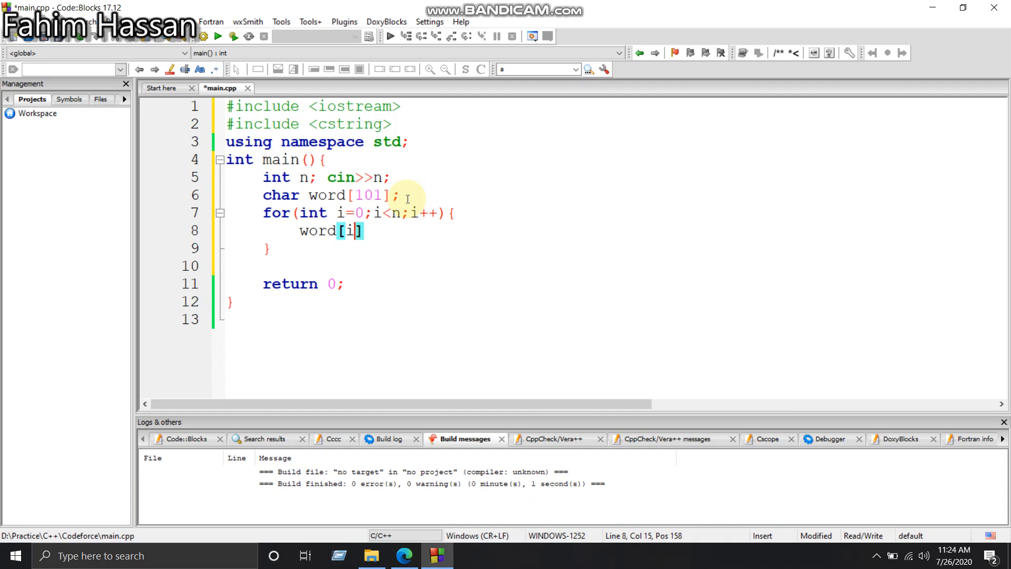
type("=")
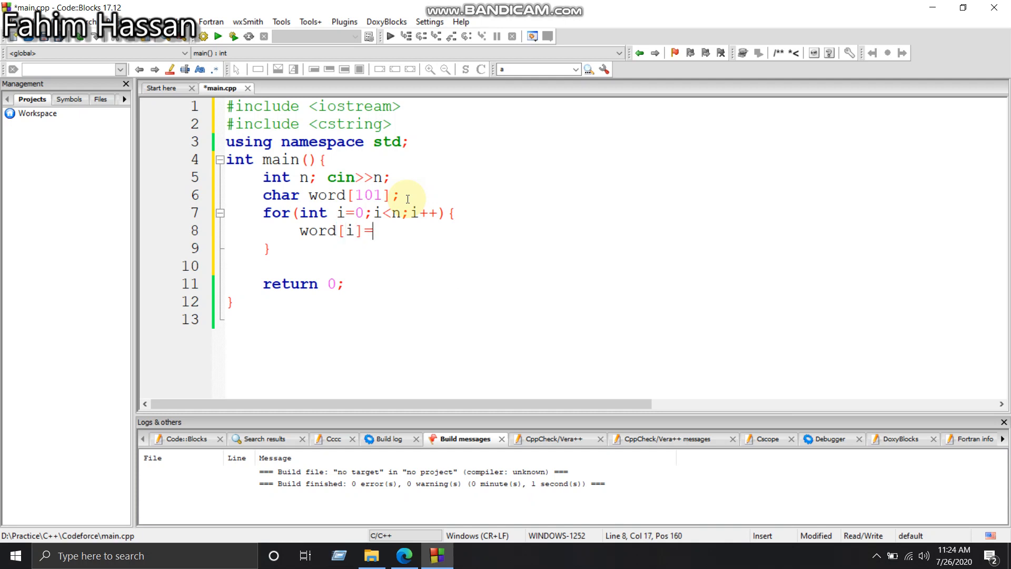
type("tolower()")
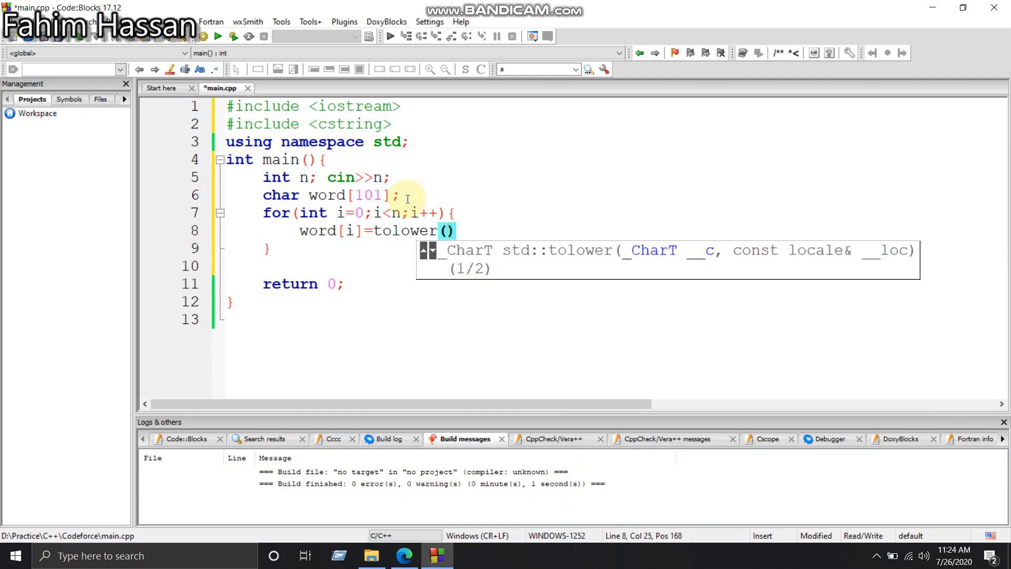
type("word[]")
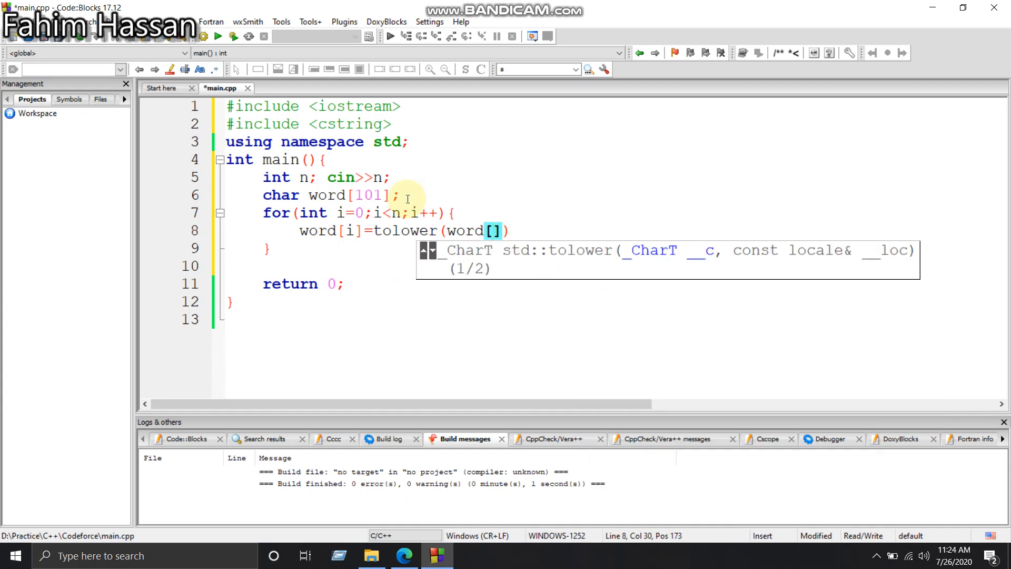
type("i);")
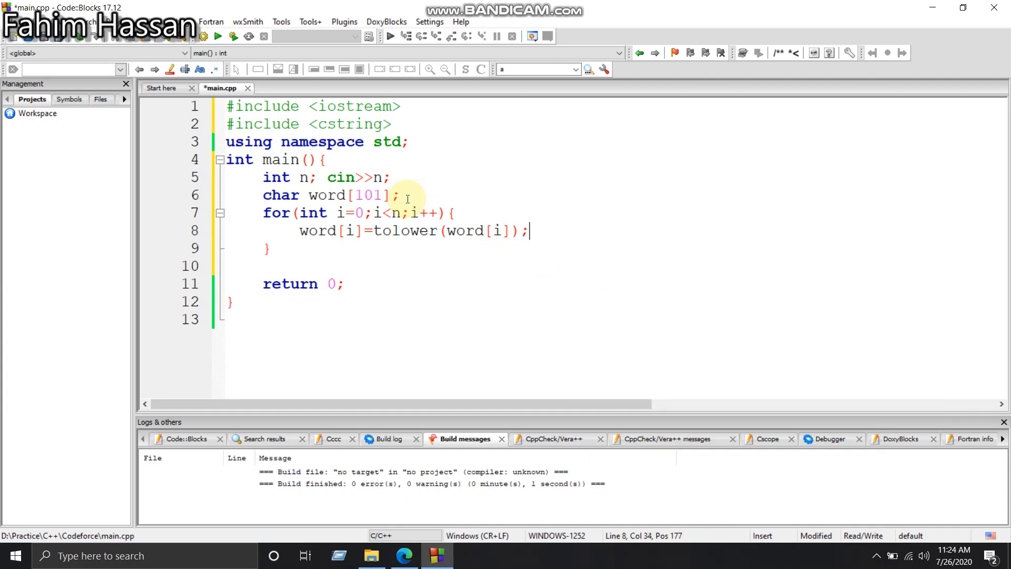
key("enter")
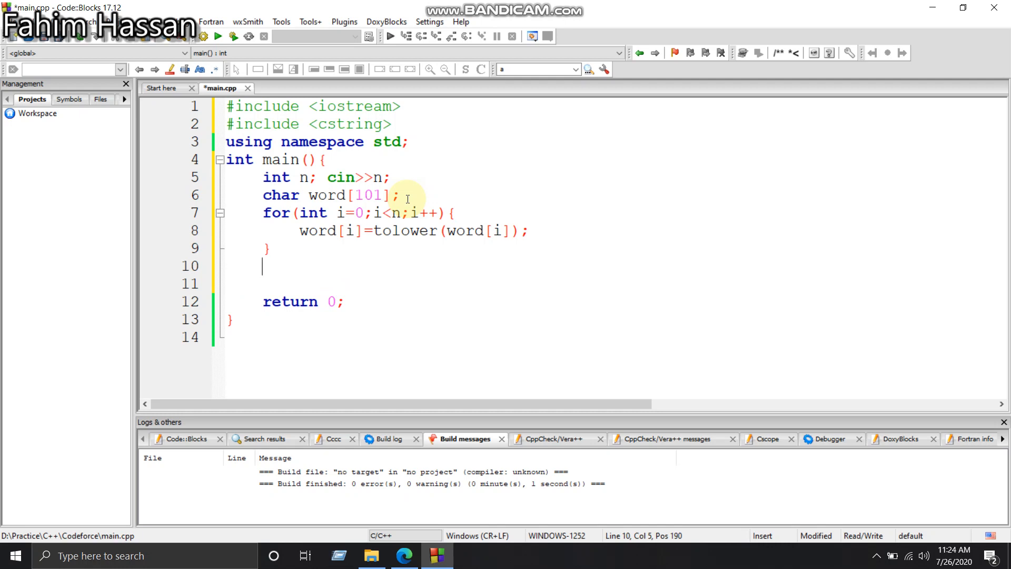
- Include the algorithm header, call sort(word,word+n), and begin declaring int count=0
key("Return")
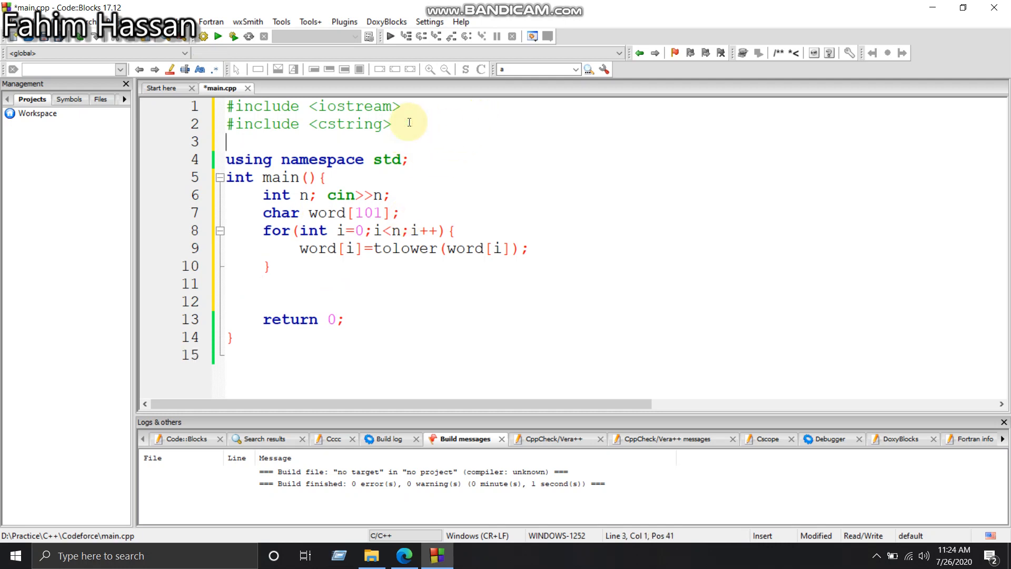
type("include <algorithm>")
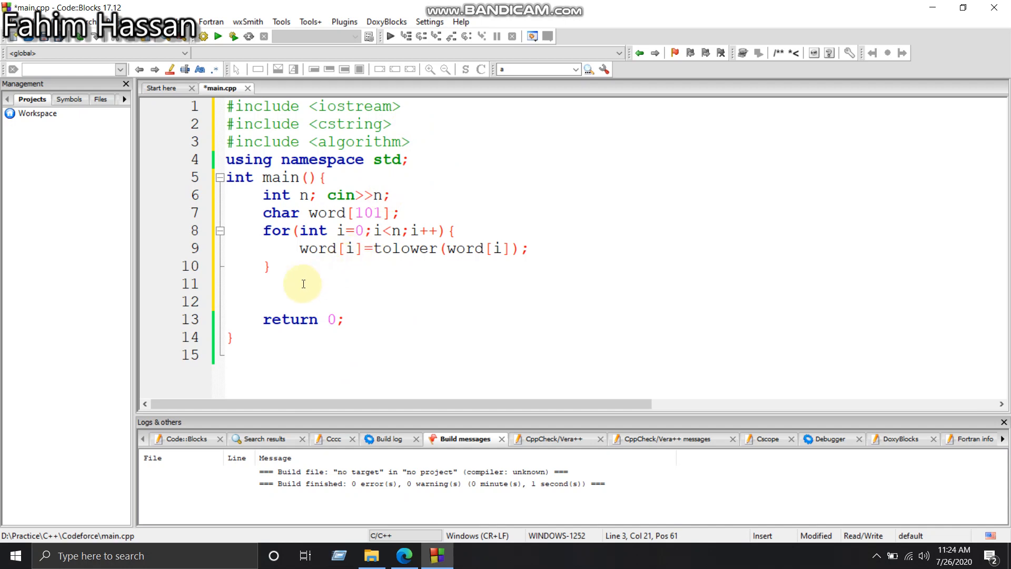
type("sort")
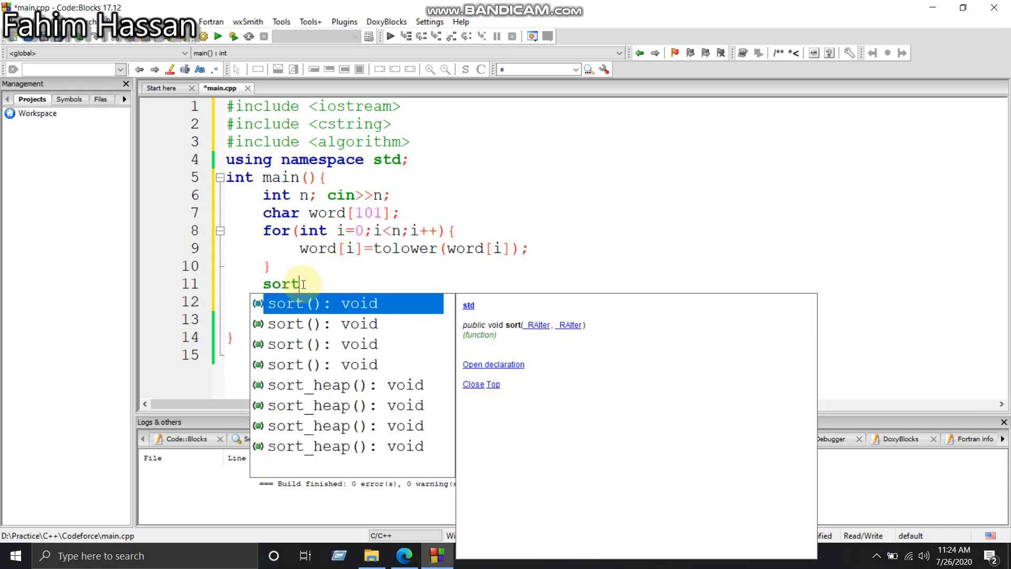
type("(word")
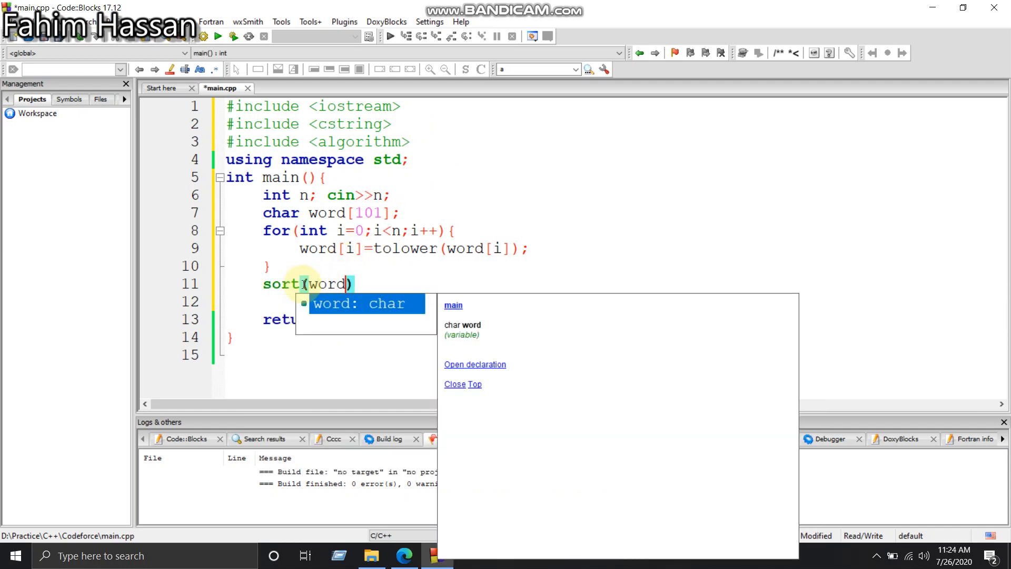
type(",word+n")
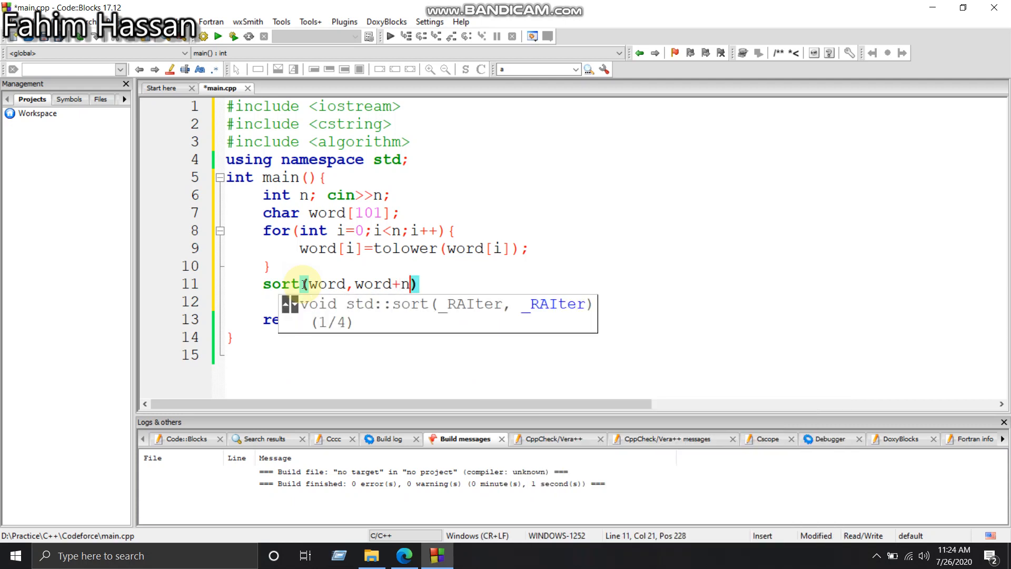
type(";")
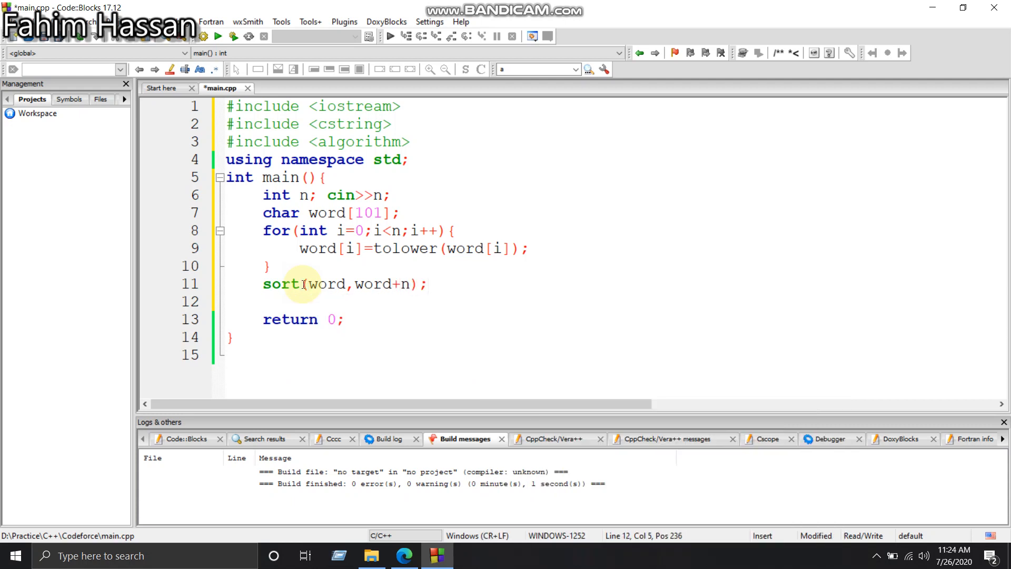
type("int count=0;")
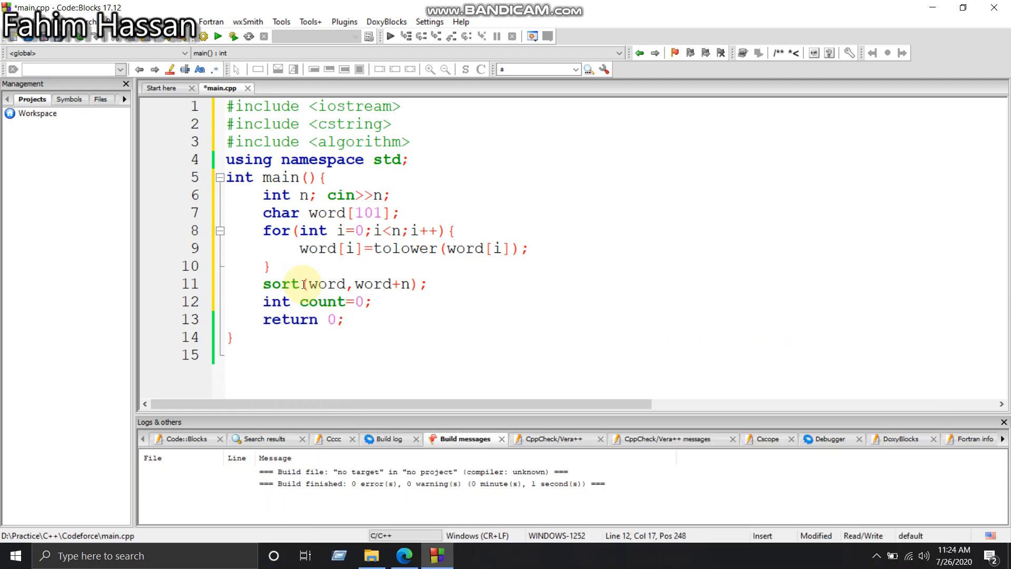
- Add 'for(int i=0;i<n;i++){ if(word[i]!=word[i+1]){ count++; } }' after count
type("for(int i")
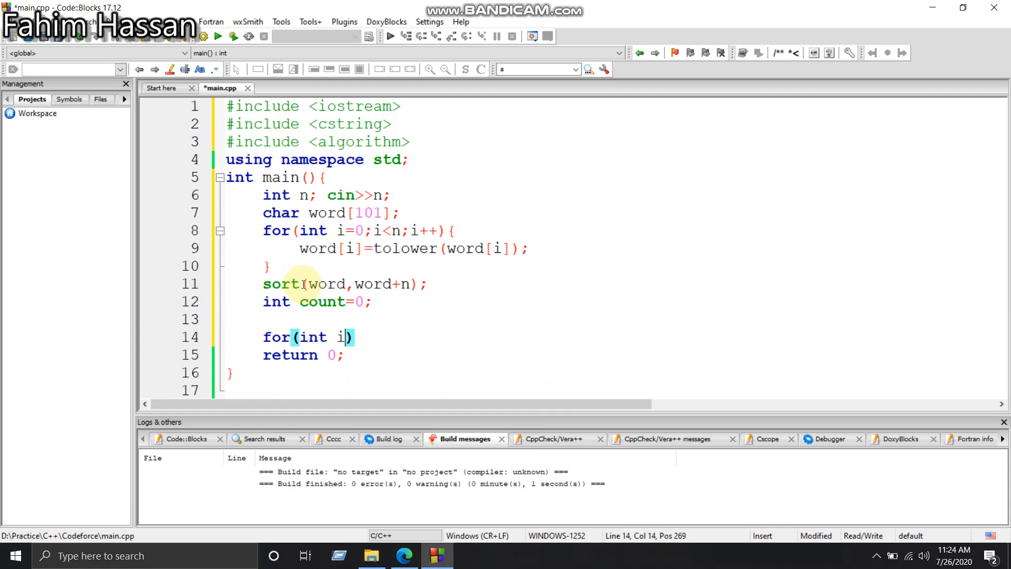
type("=0;i<")
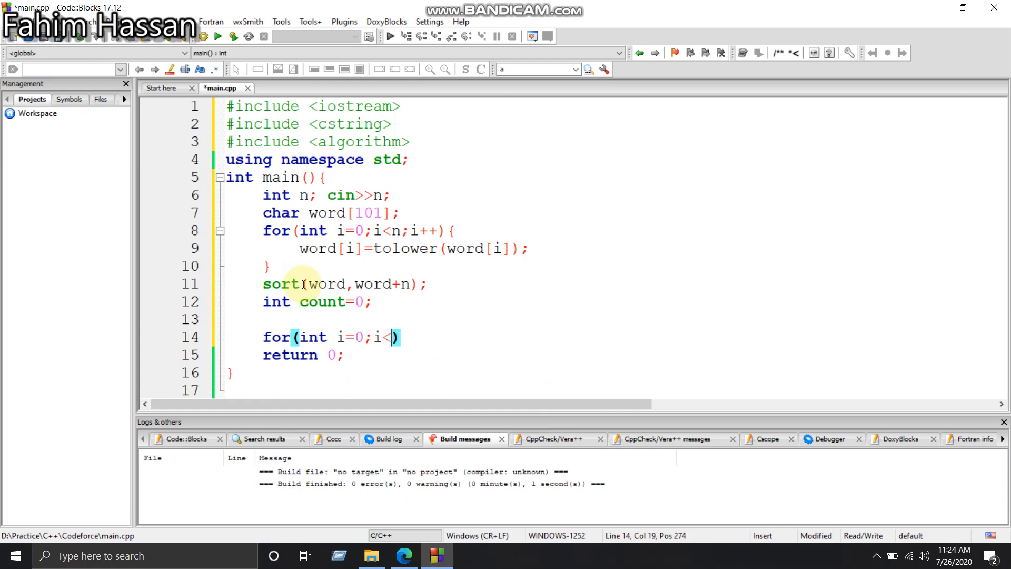
type("n;i++")
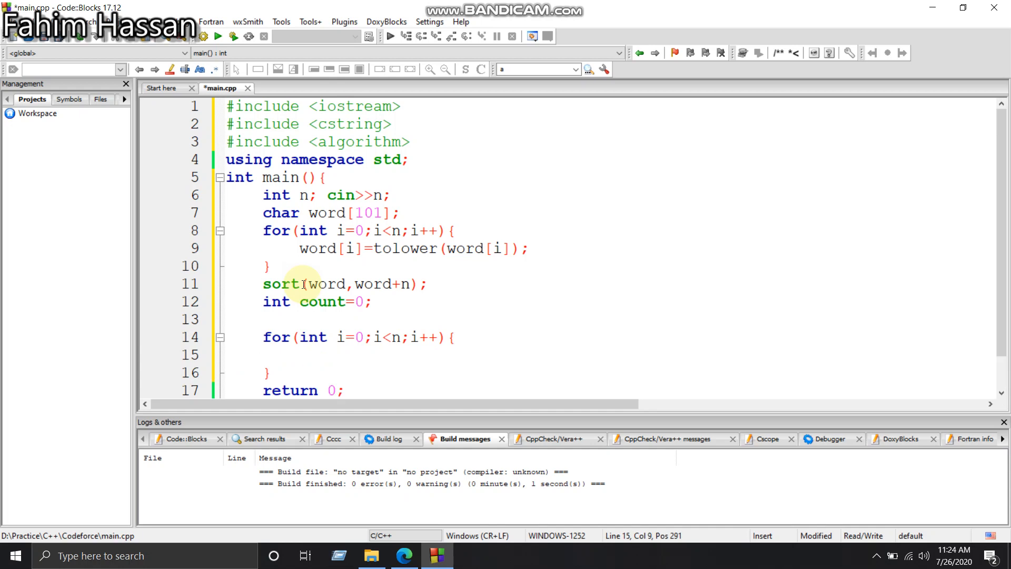
type("if(word[]")
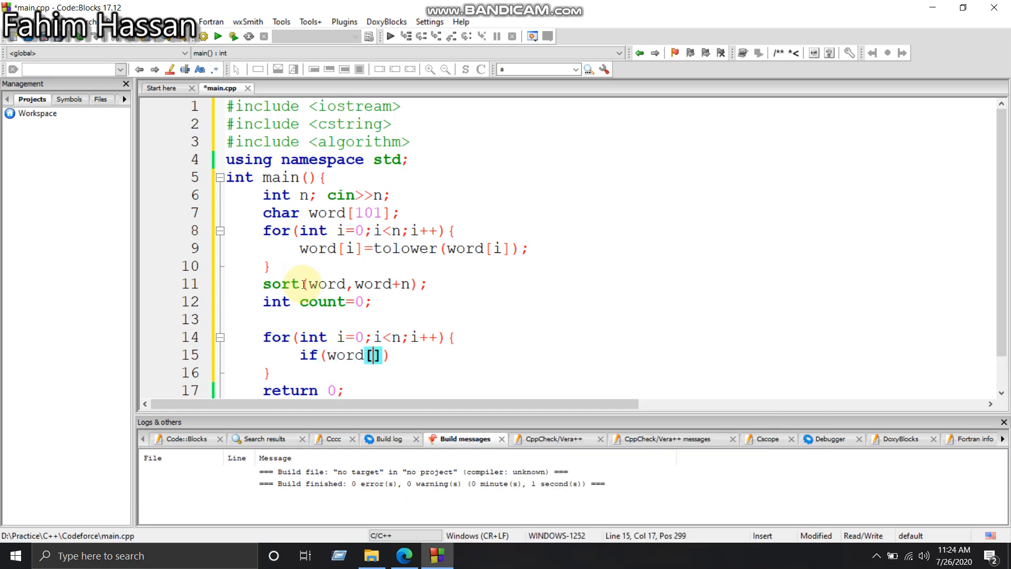
type("i]=")
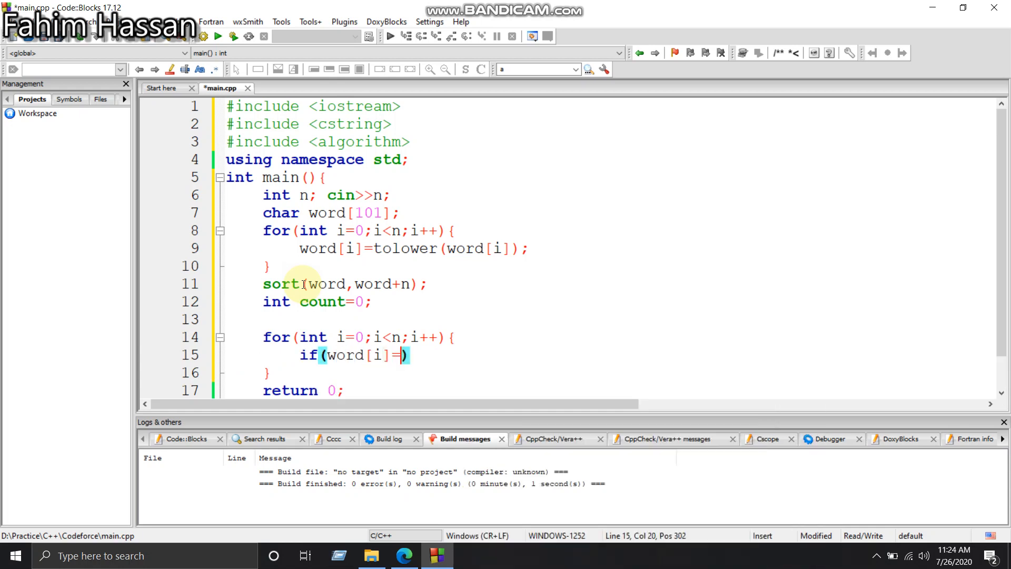
type("=word[i+1]")
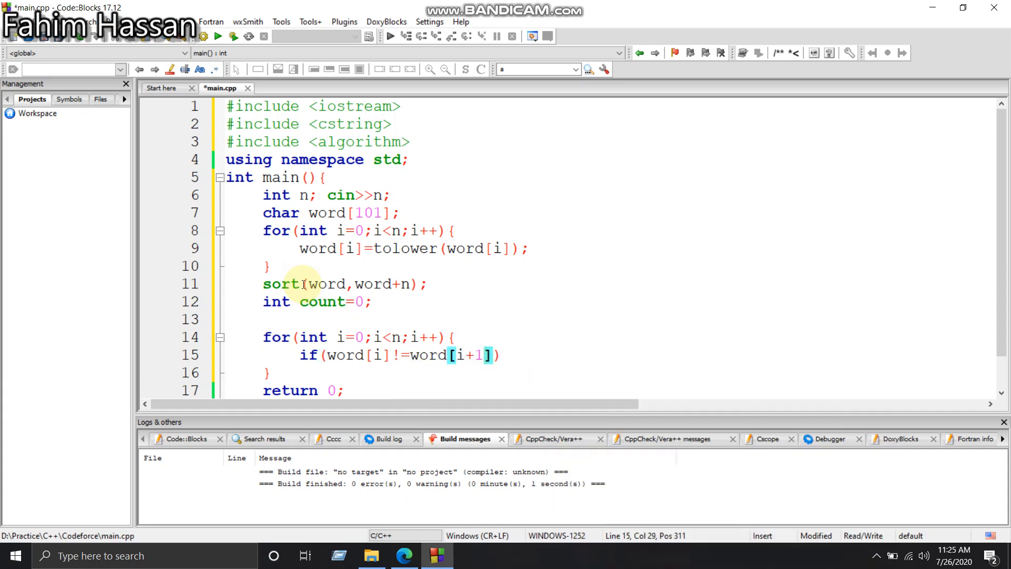
type("{")
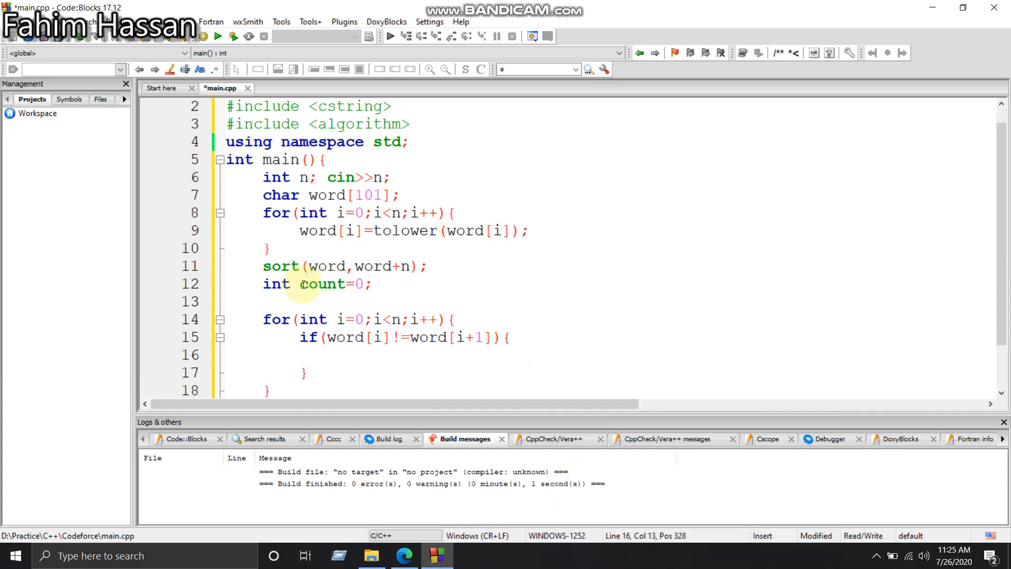
type("count++;")
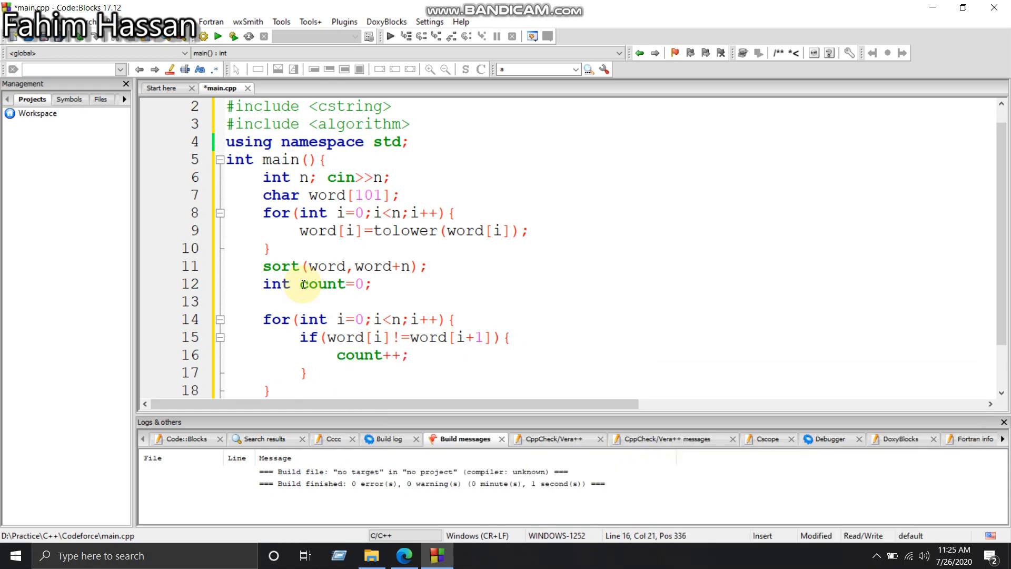
- Add 'if(count==26) cout<<"YES"<<endl; else cout<<"NO"<<endl;' after the loop
scroll("down", 3)
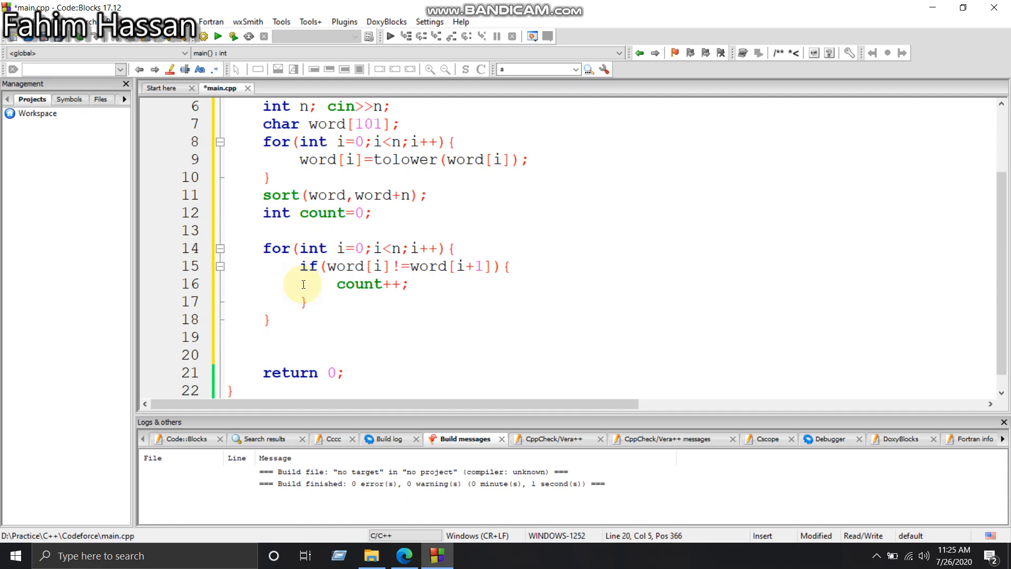
type("if(coun")
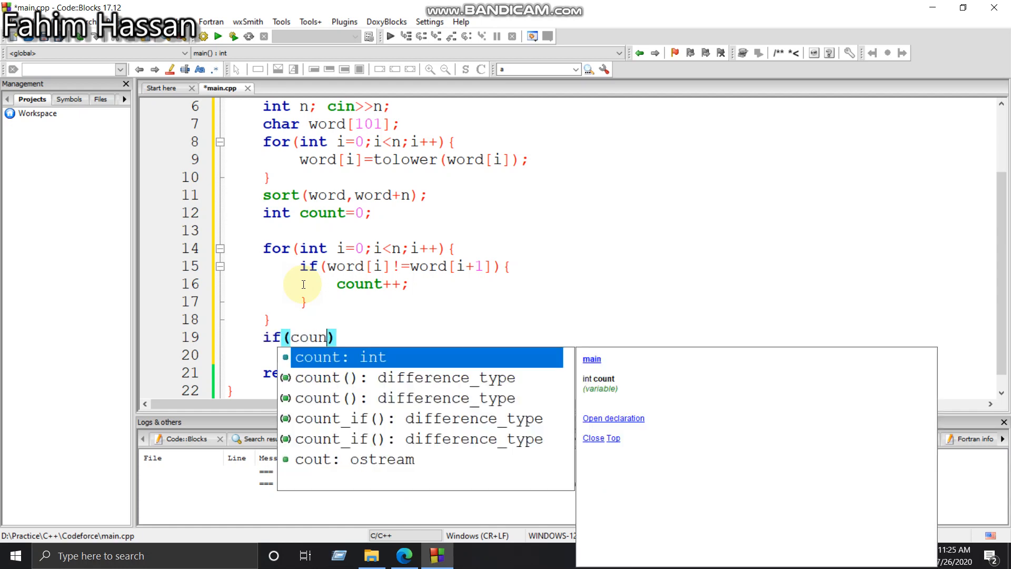
type("=")
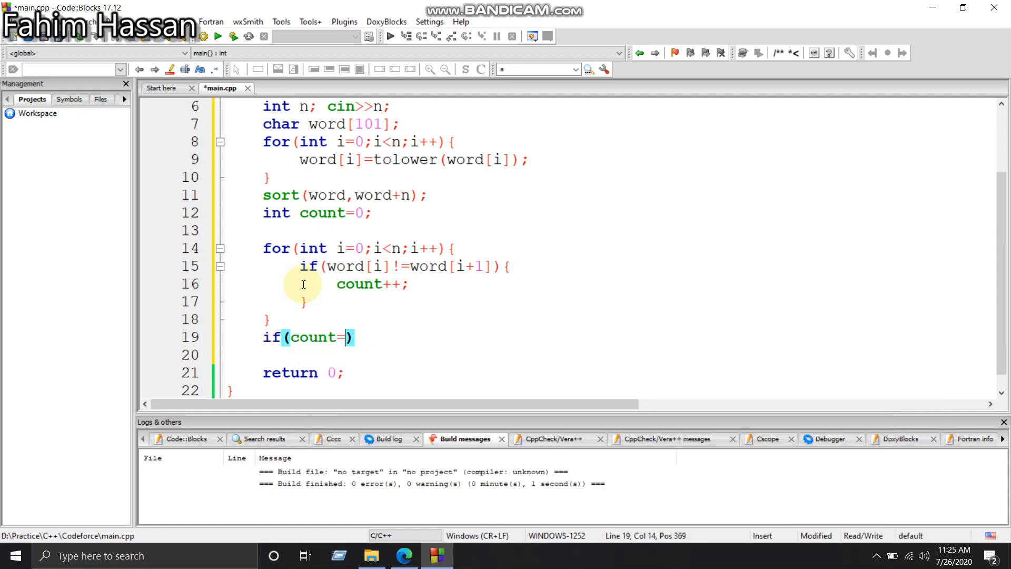
type("=26")
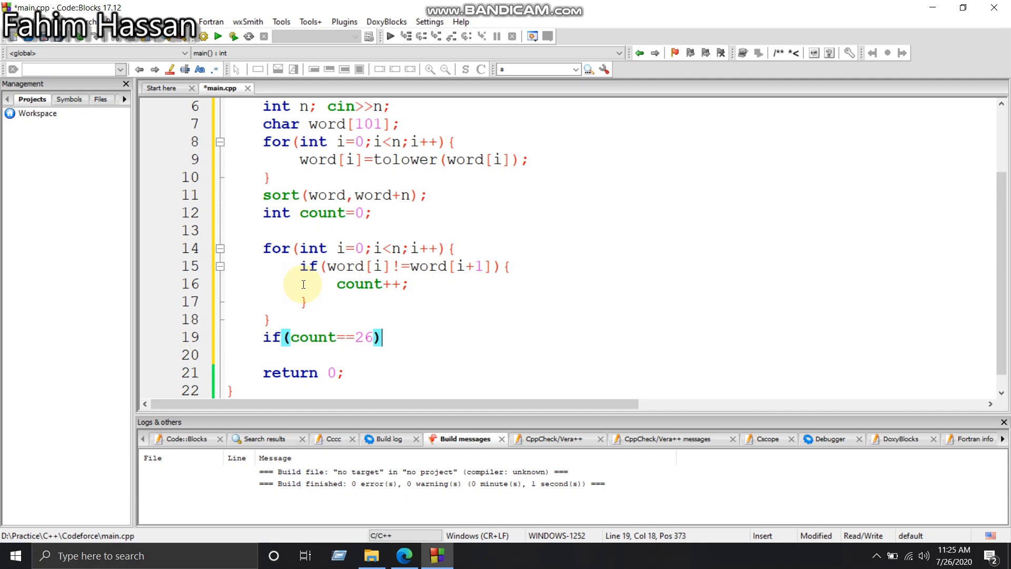
type("cout<<\"YE")
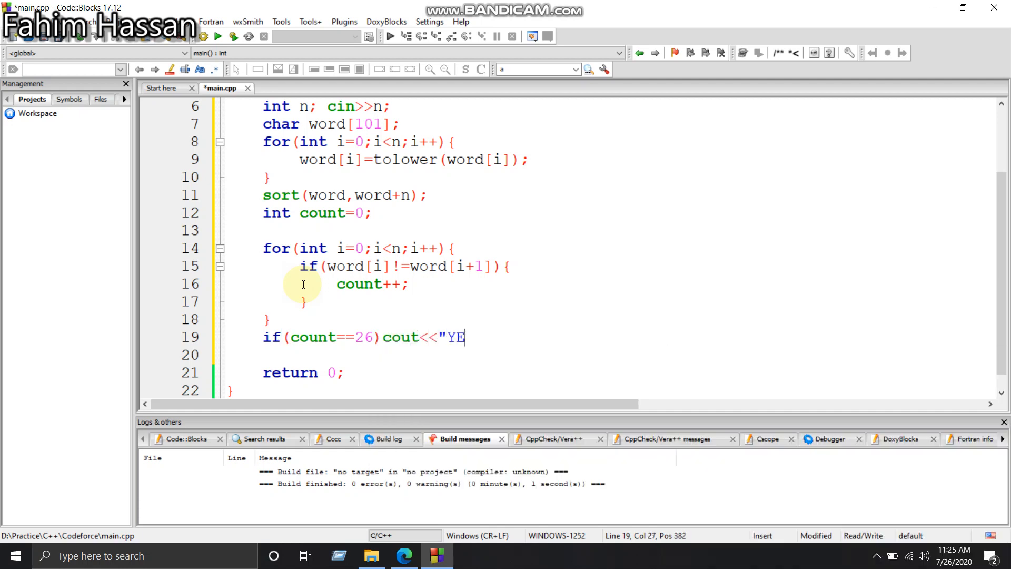
type("S\"<<endl;")
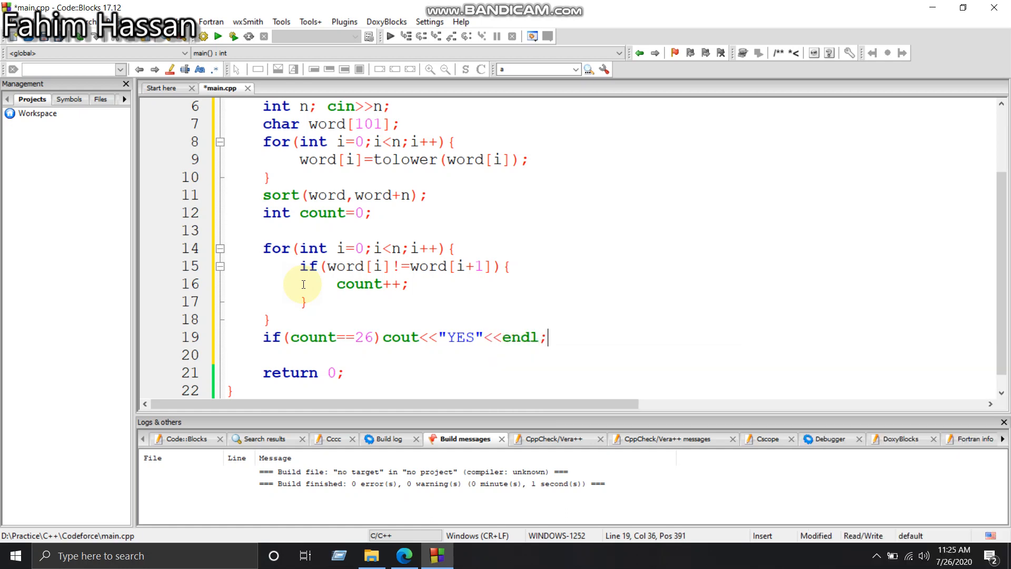
type("else oth")
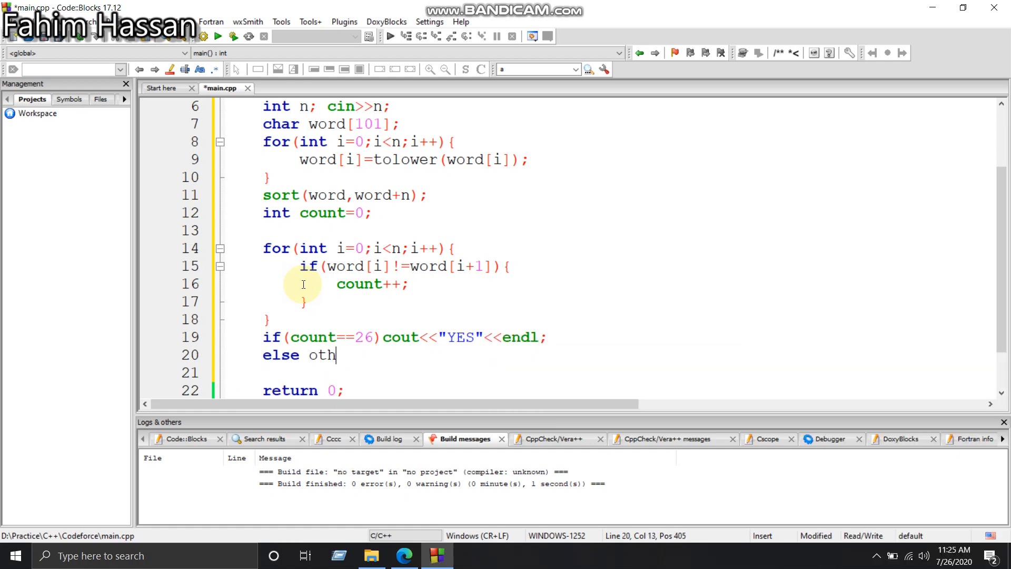
type("cout")
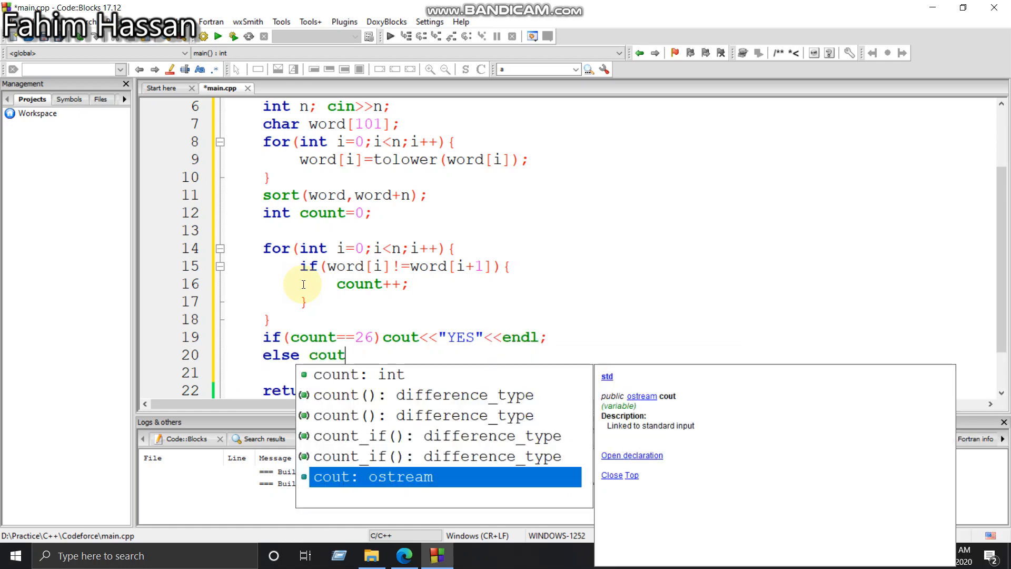
type("<<\"NO")
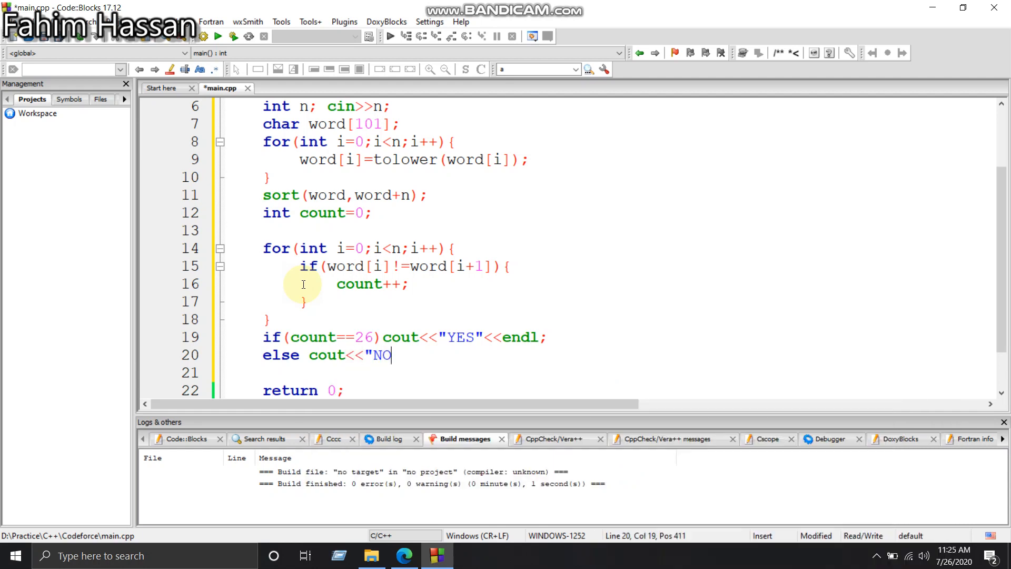
type("\"<<endl;")
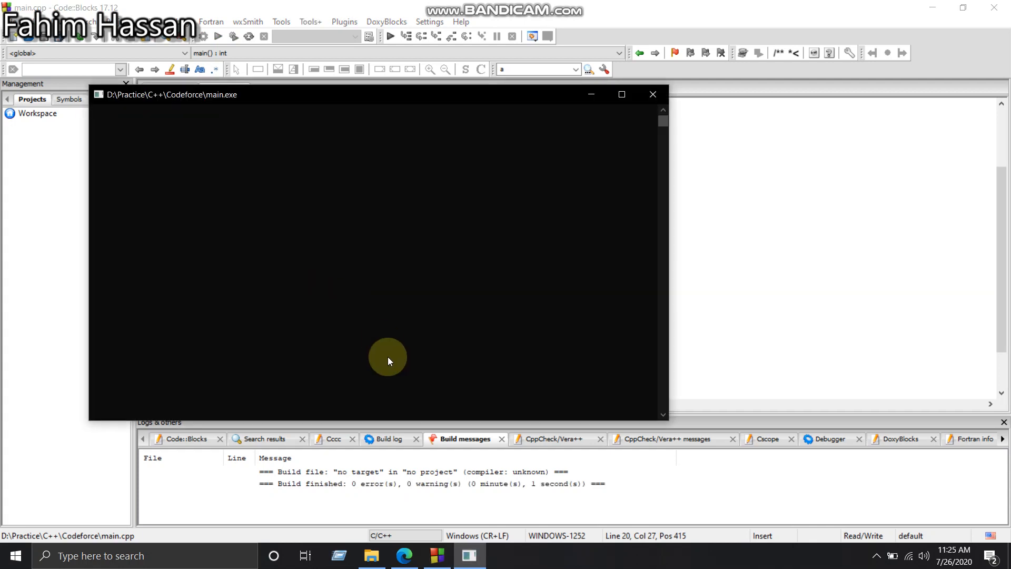
- Return to the Codeforces Pangram problem page in Edge
left_click(404, 555)
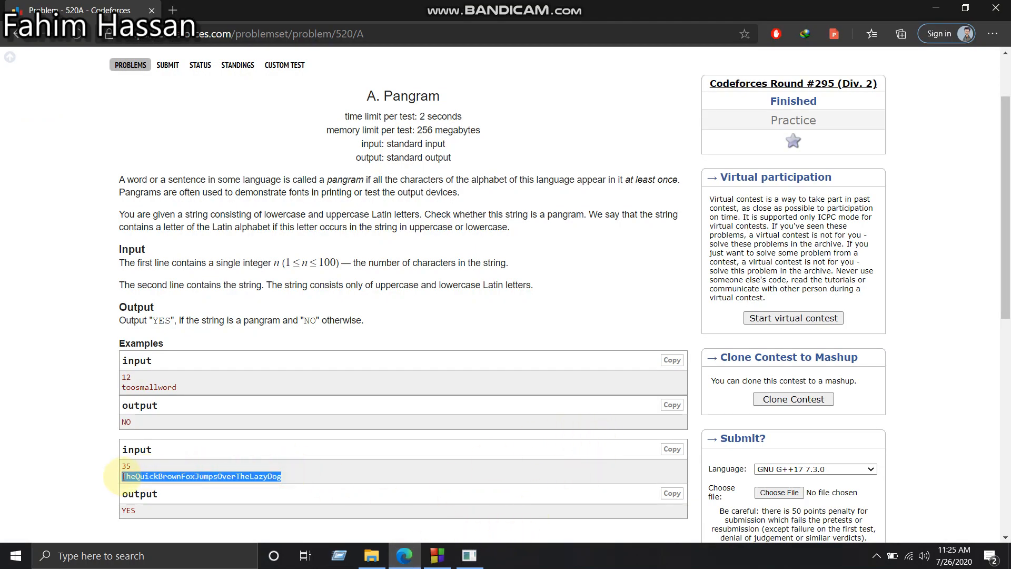
- Feed the second sample string to the console; it prints NO instead of YES
right_click(202, 476)
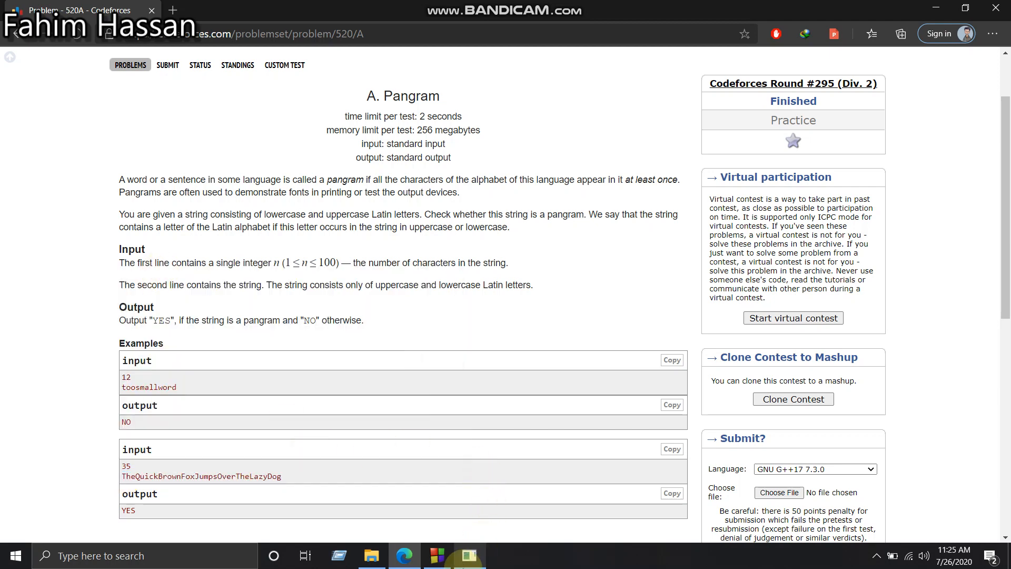
left_click(468, 554)
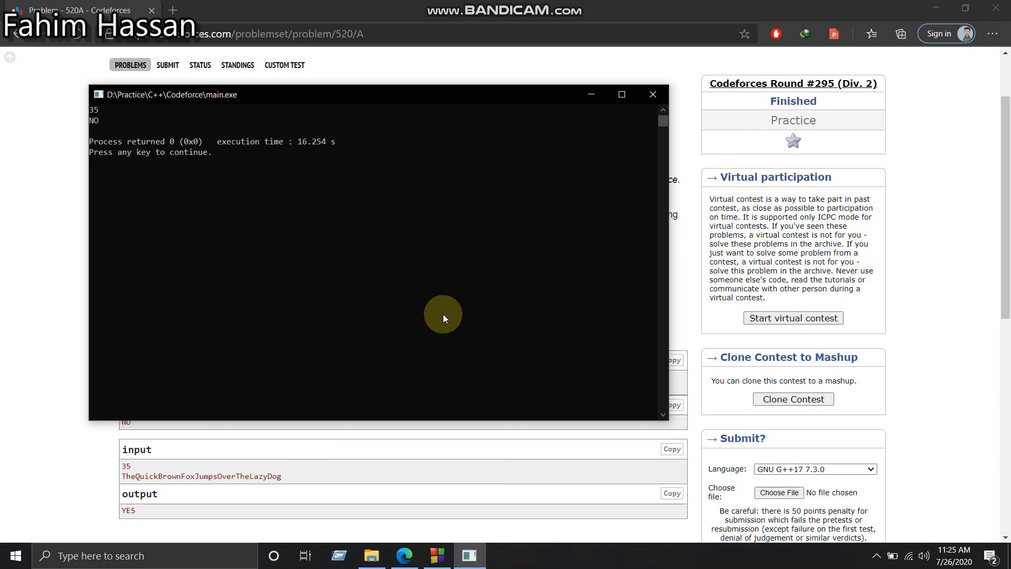
left_click(652, 94)
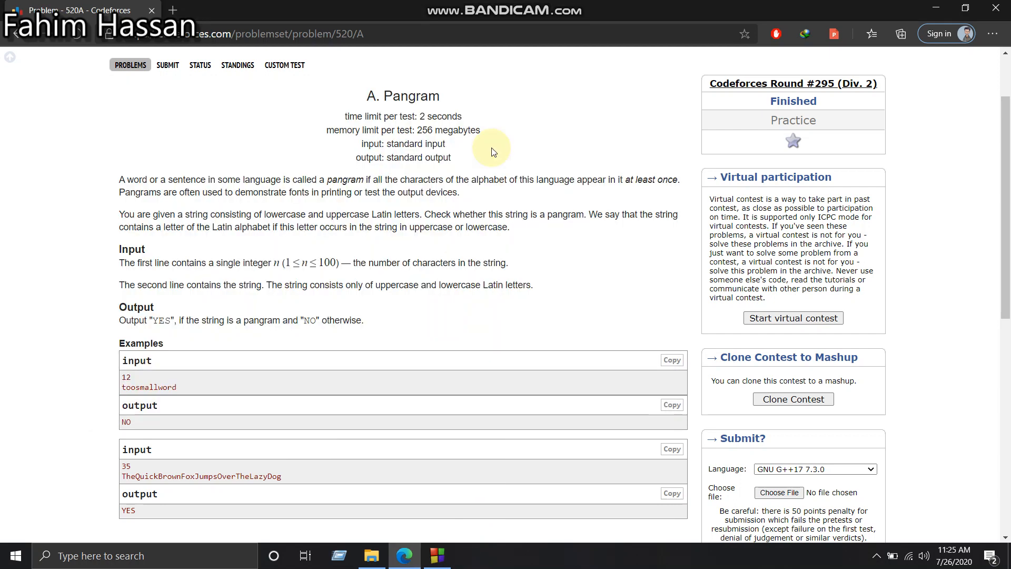
left_click(565, 15)
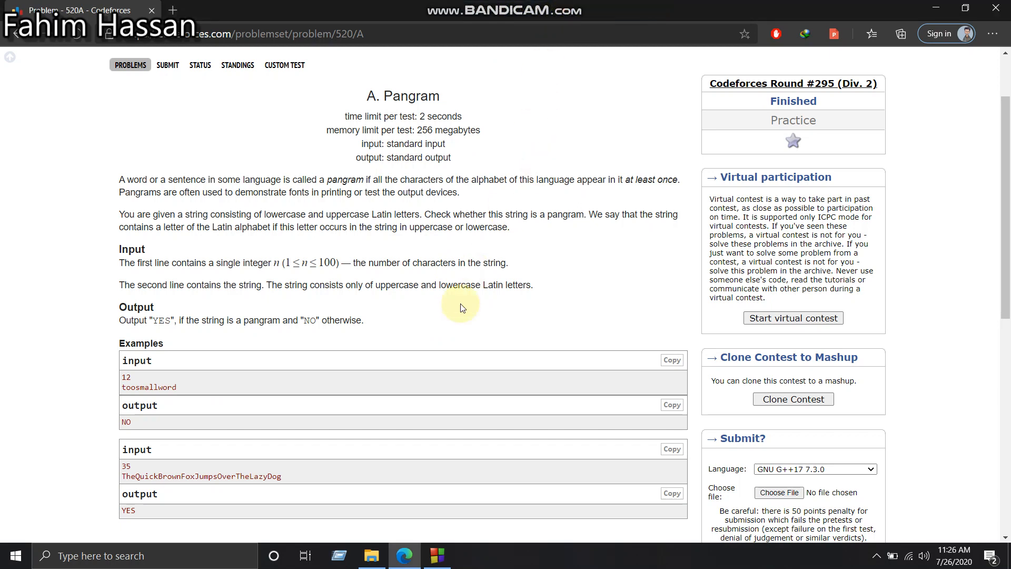
mouse_move(429, 556)
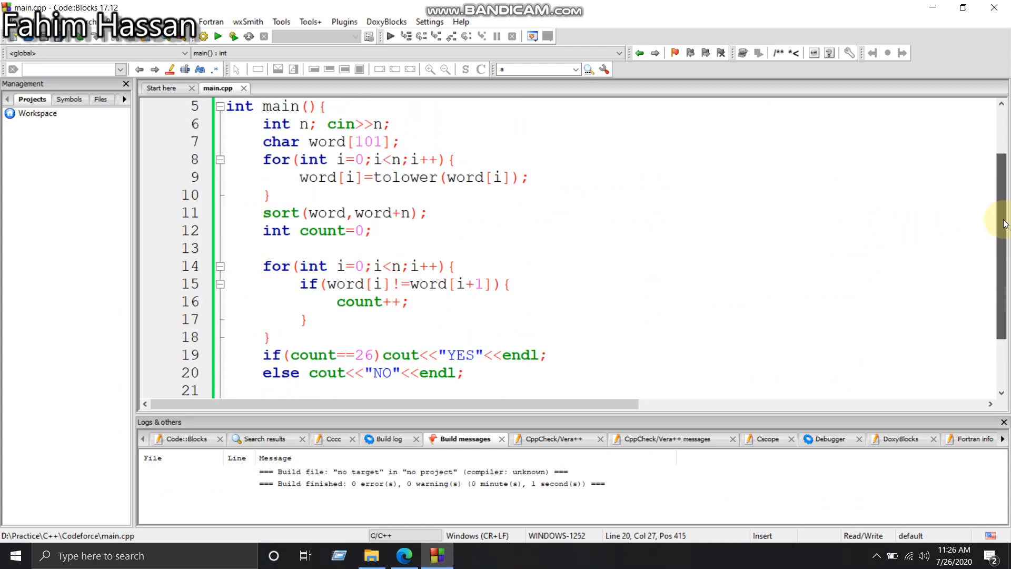
- Add 'cin>>word' on a new line after the char word[101] declaration
scroll("up", 3)
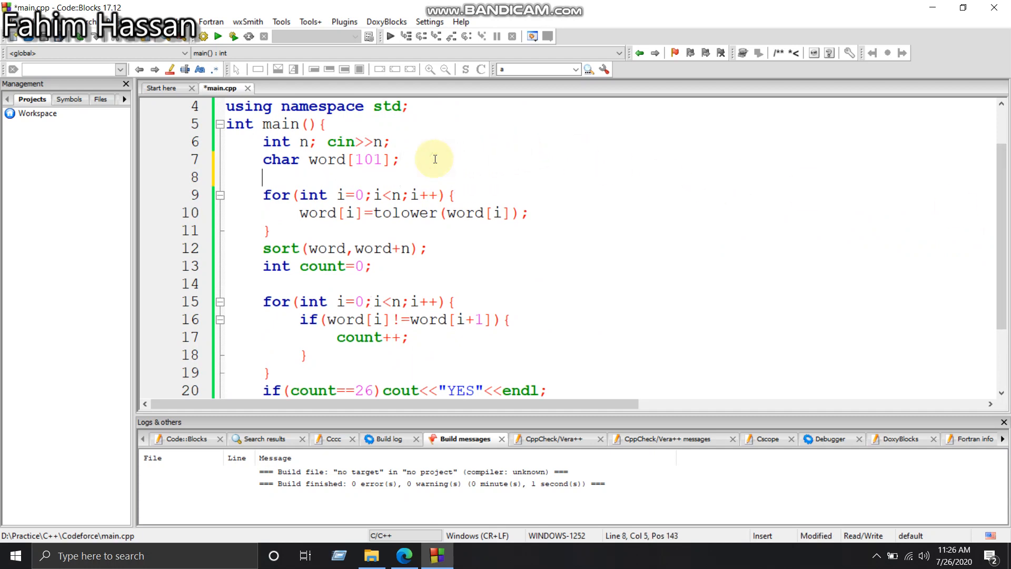
type("cin")
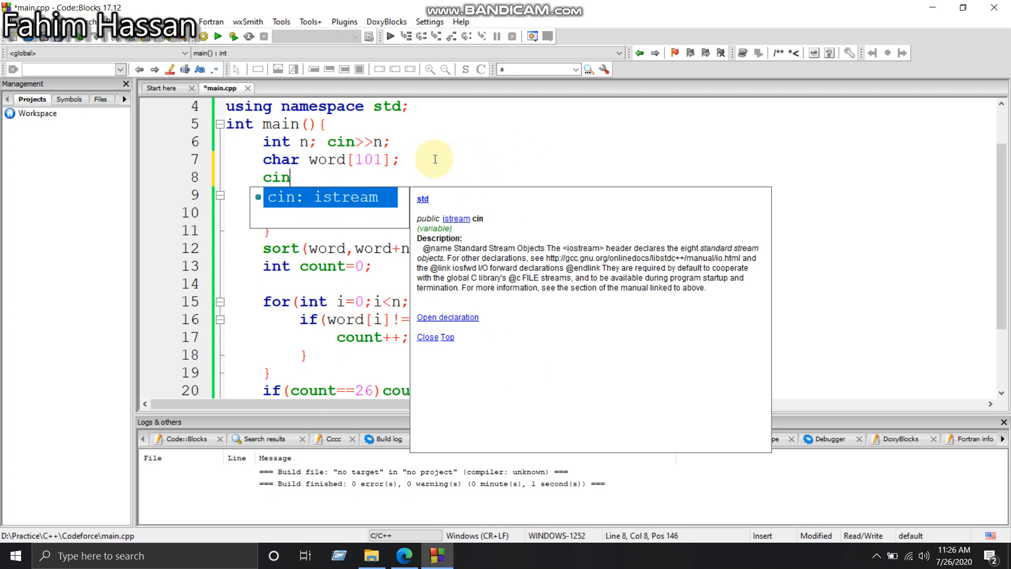
type(">>word")
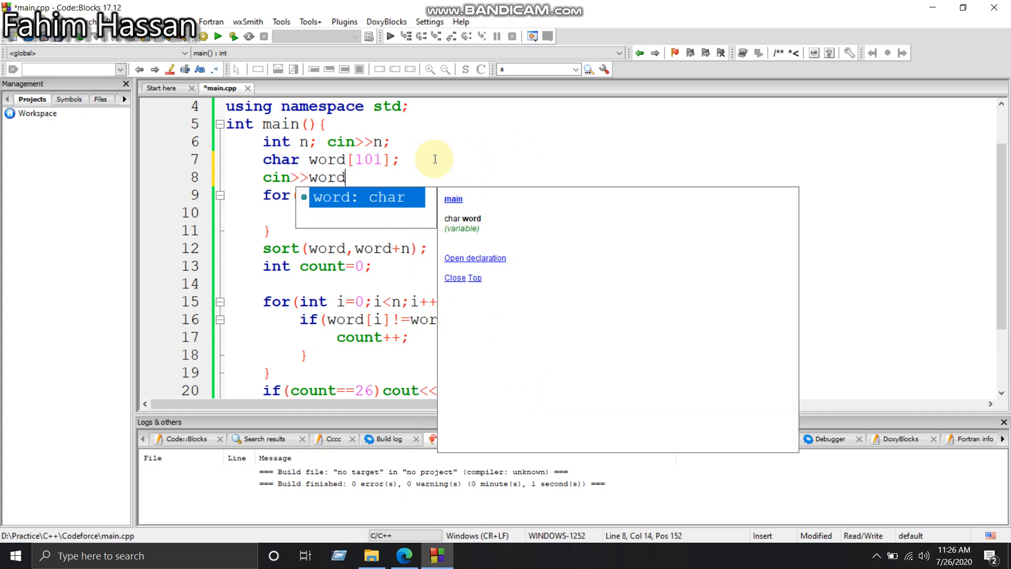